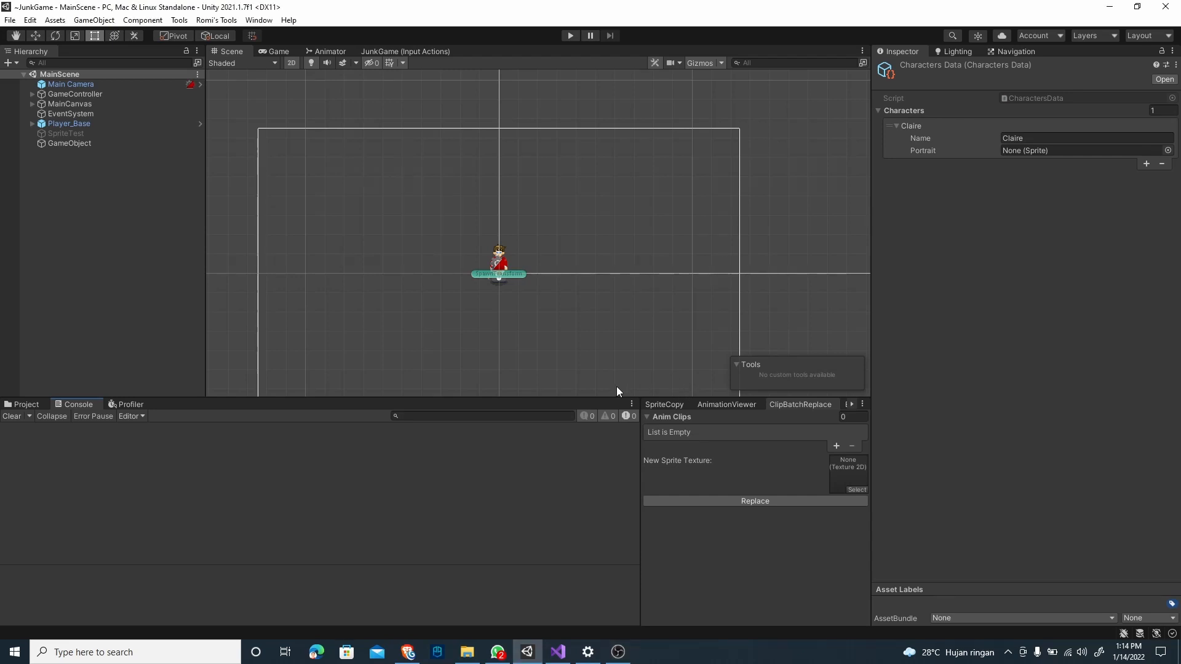
{"action": "mouse_move", "coordinate": [587, 390]}
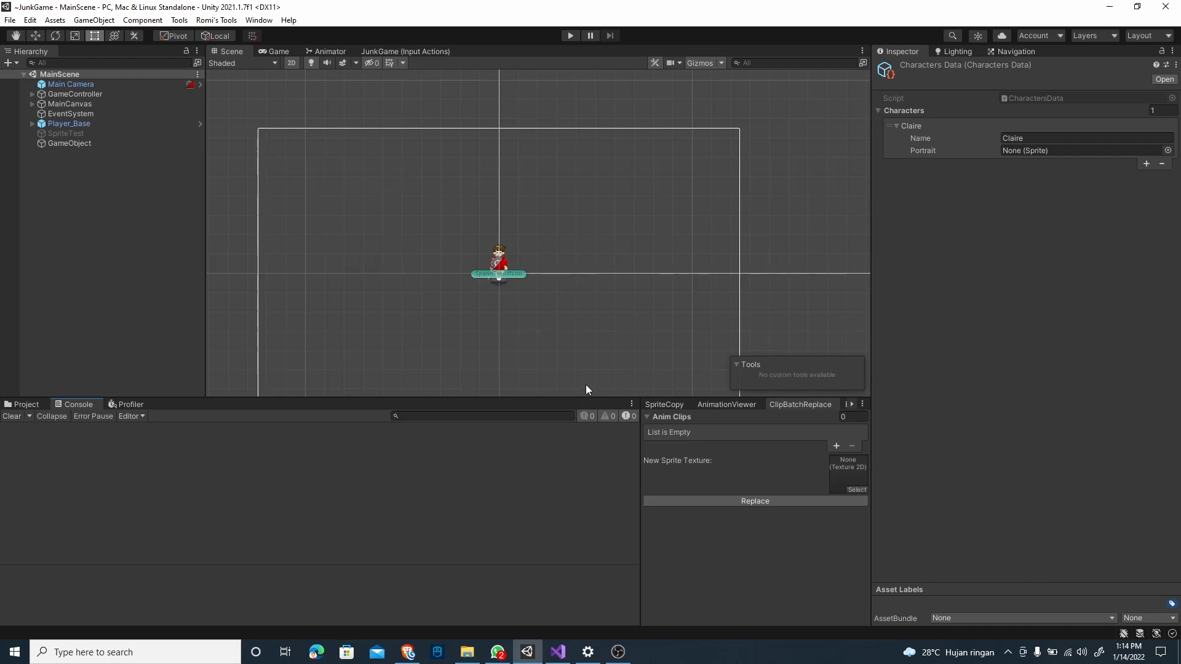
{"action": "mouse_move", "coordinate": [792, 227]}
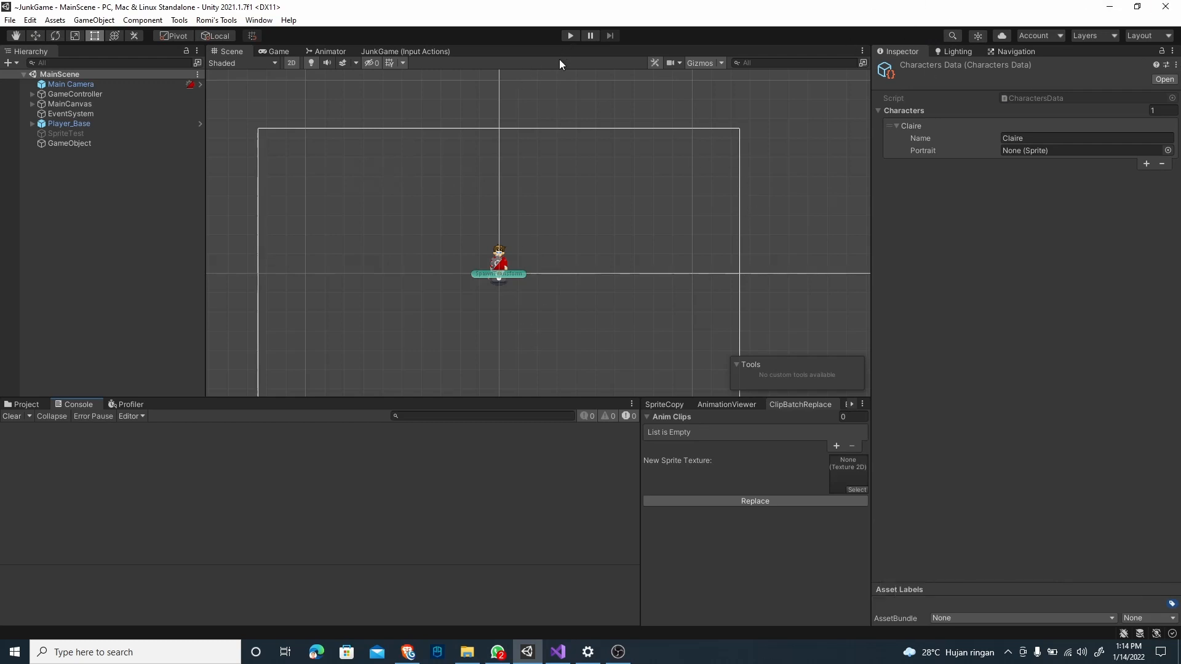
Step: Run the game in Unity and watch the NPC greeting appear with two reply options
{"action": "left_click", "coordinate": [569, 35]}
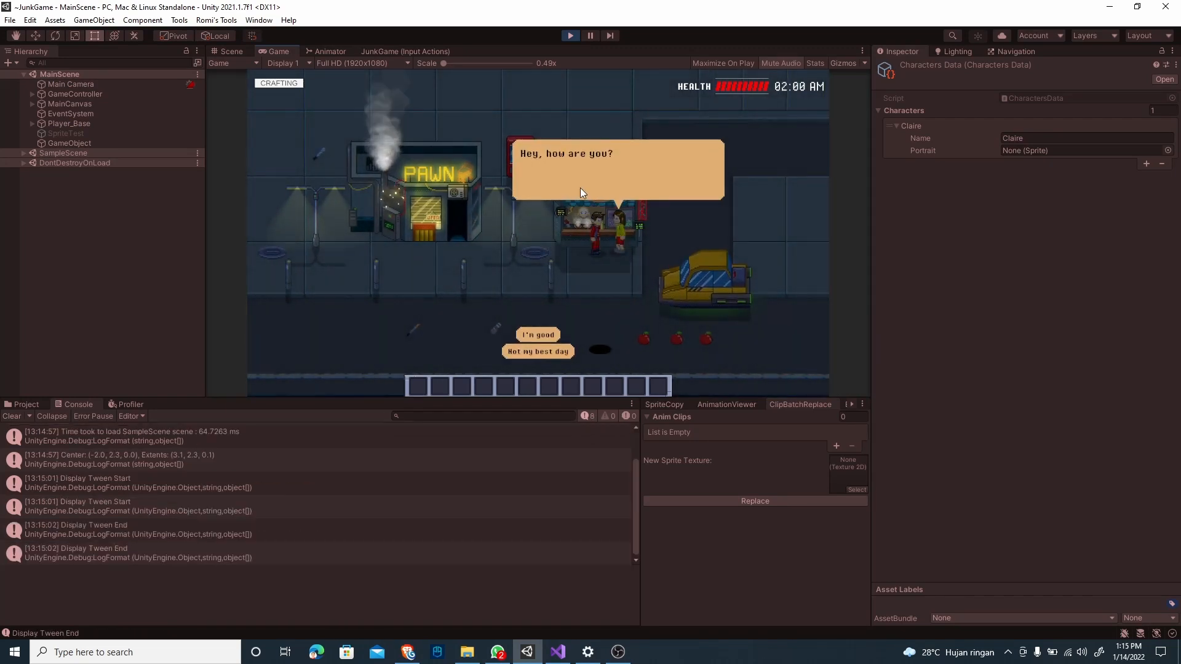
{"action": "left_click", "coordinate": [538, 335]}
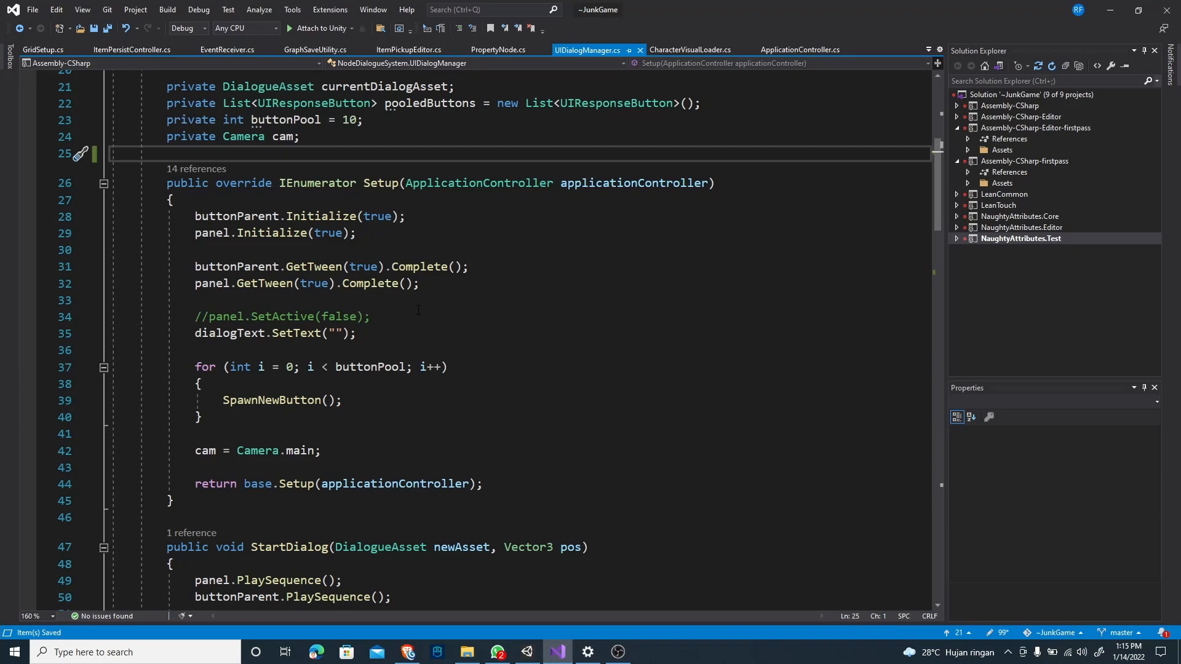
{"action": "scroll", "scroll_direction": "down", "scroll_amount": 3}
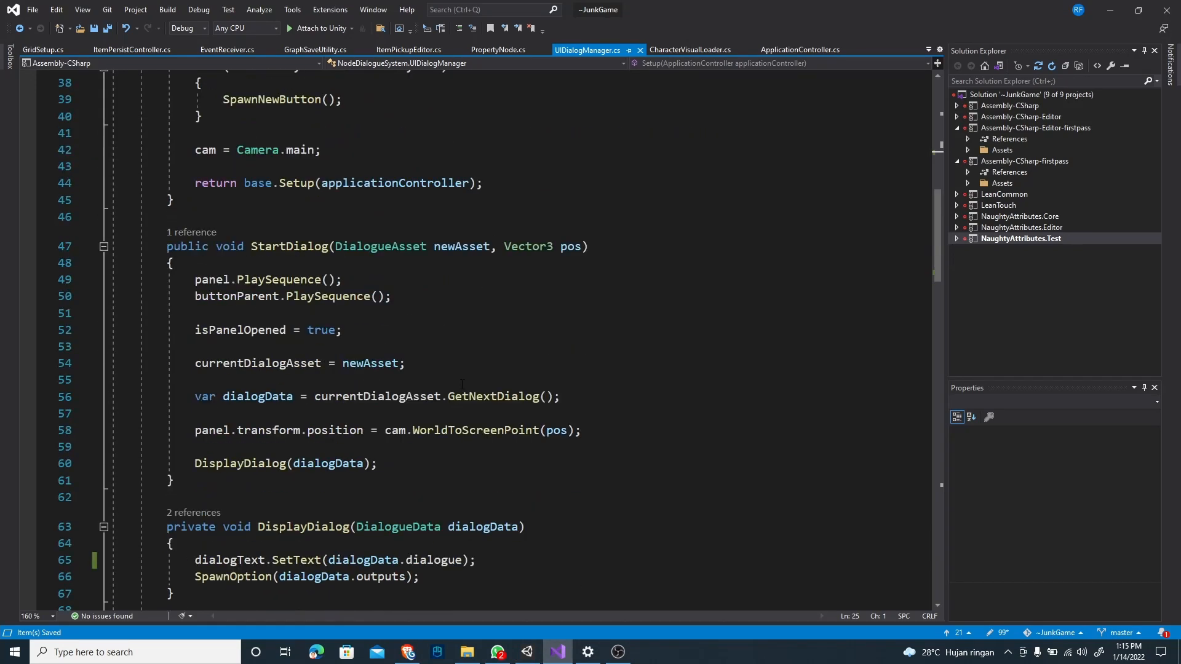
{"action": "scroll", "scroll_direction": "down", "scroll_amount": 3}
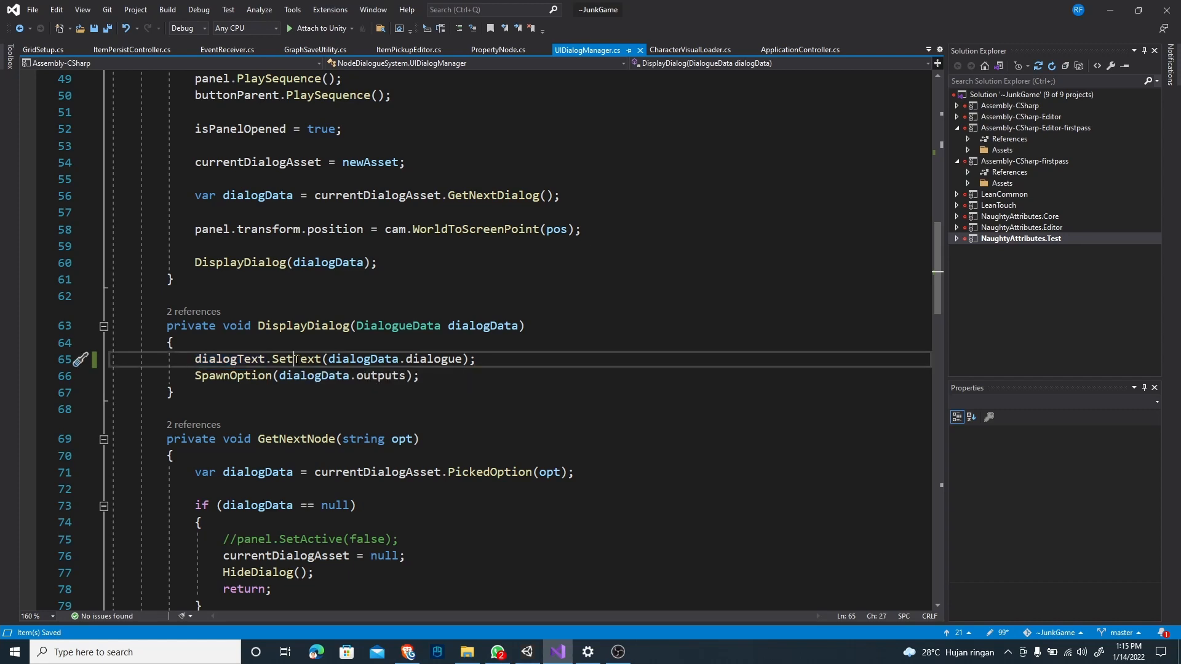
{"action": "double_click", "coordinate": [433, 358]}
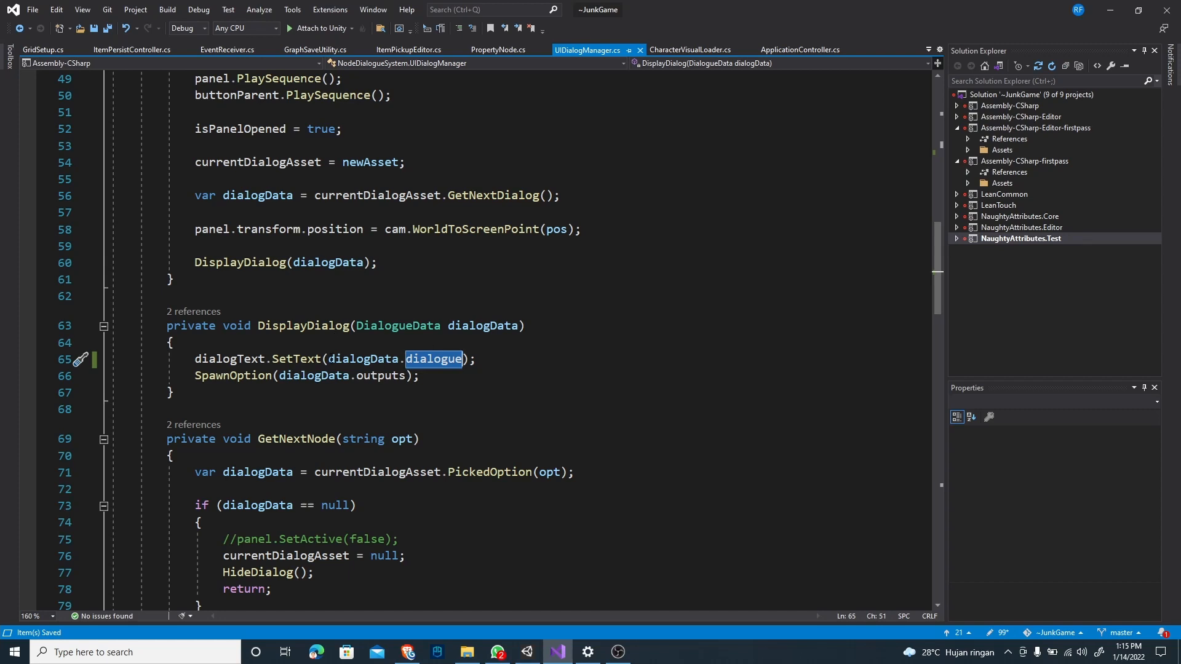
{"action": "mouse_move", "coordinate": [318, 375]}
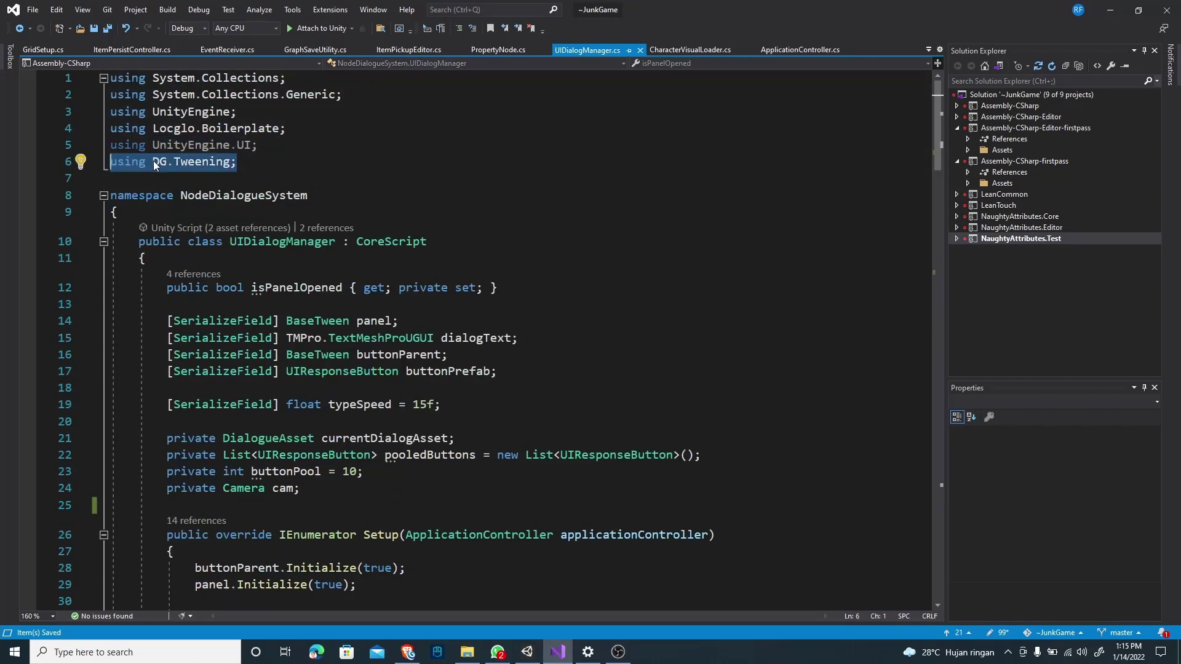
Step: Add 'private Tween typeWriterTween;' to UIDialogManager's fields below the Camera field
{"action": "scroll", "scroll_direction": "down", "scroll_amount": 3}
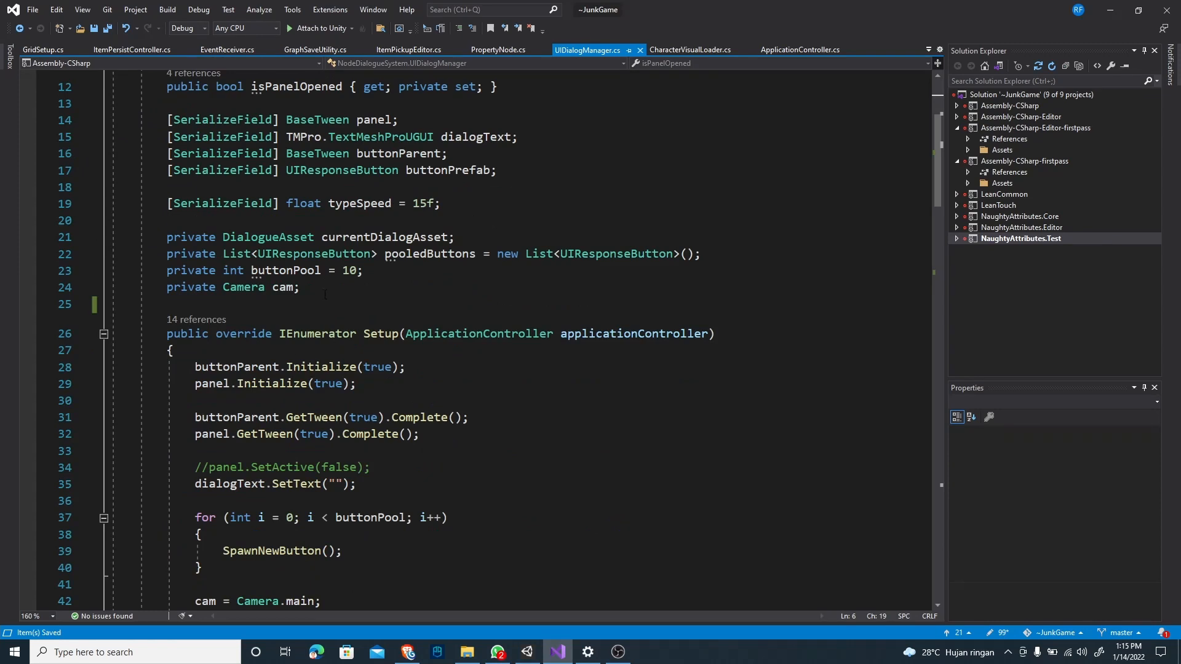
{"action": "type", "text": "pri"}
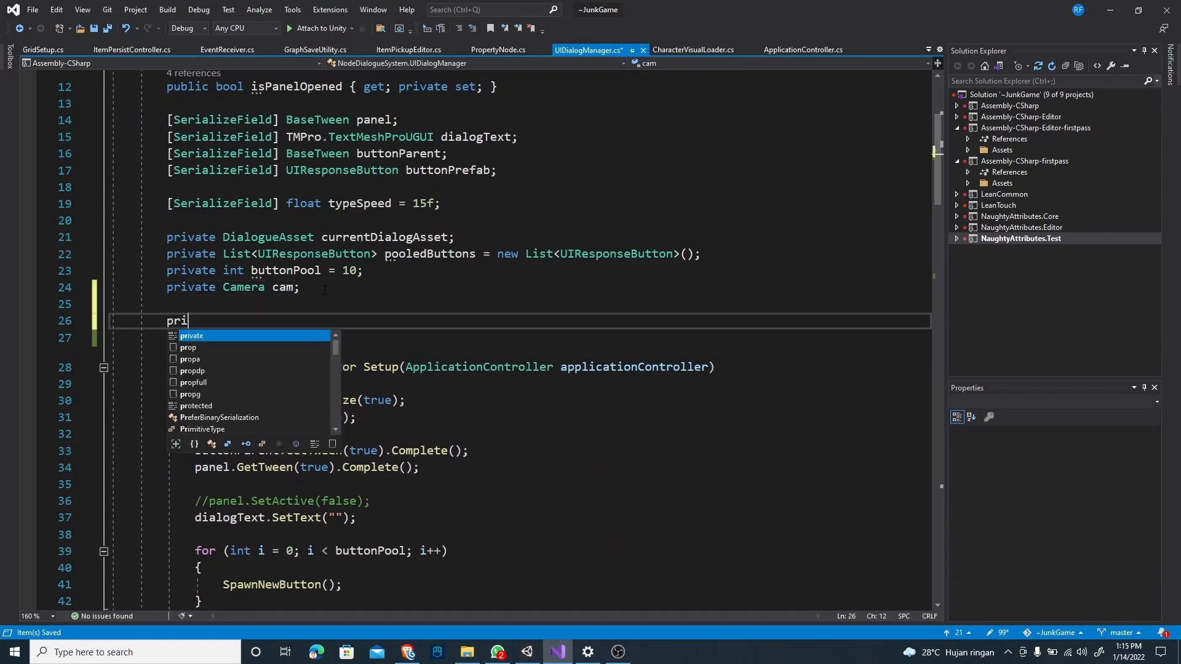
{"action": "type", "text": "vate Tween t"}
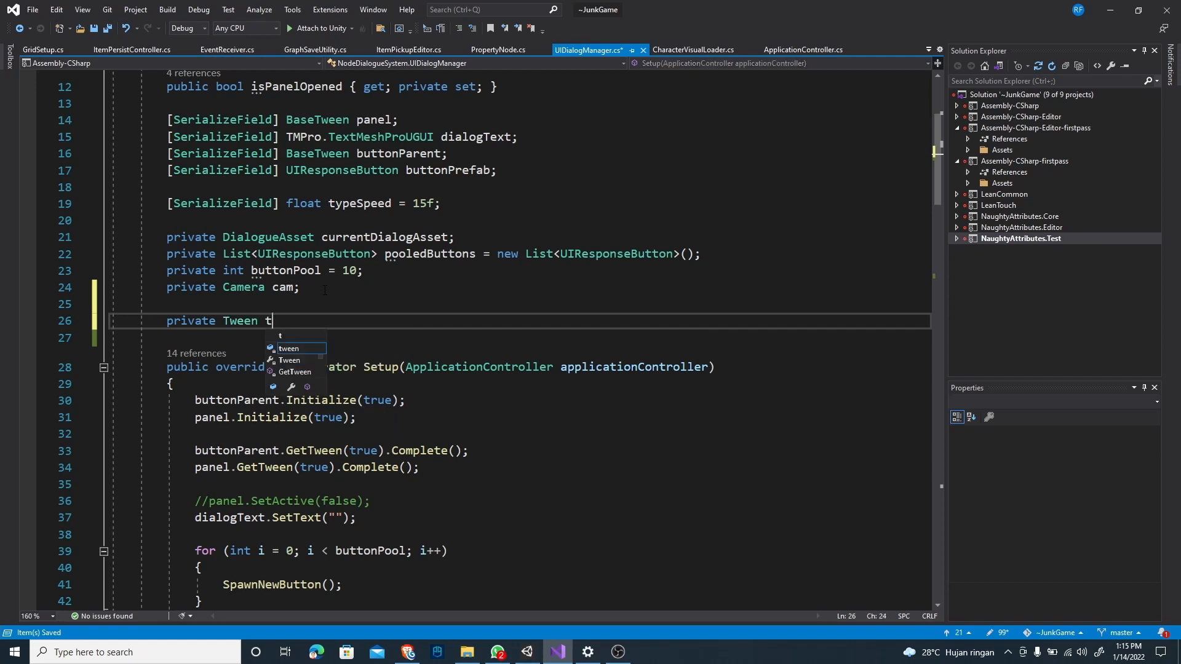
{"action": "type", "text": "ypeWriter"}
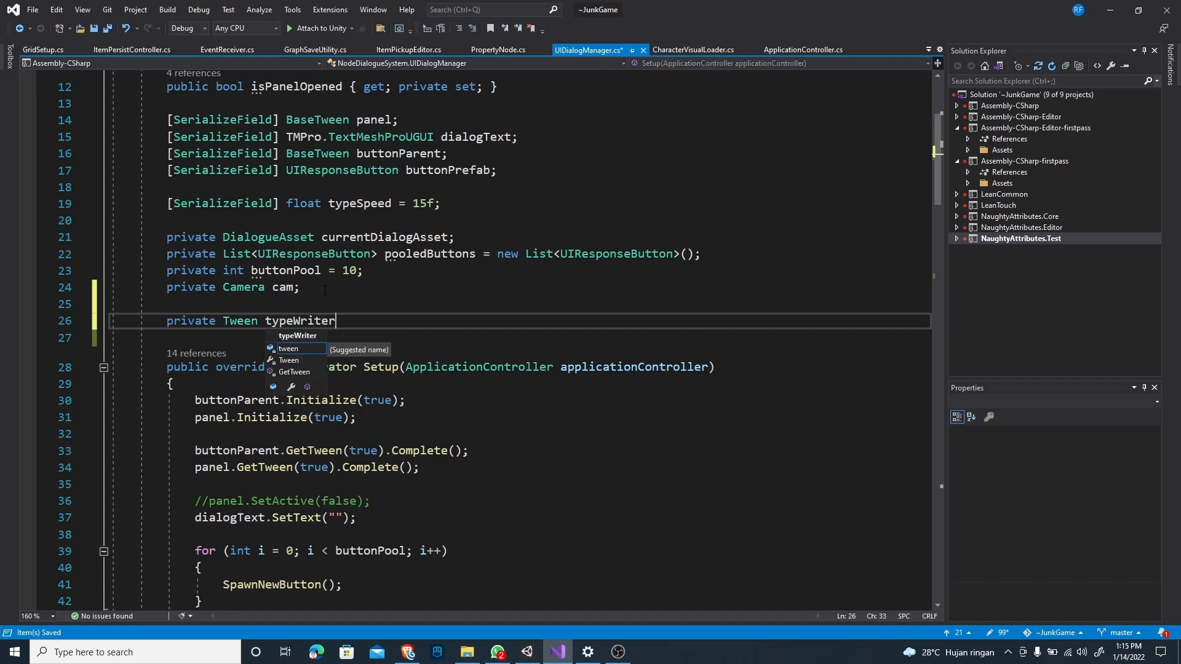
{"action": "type", "text": "Tween;"}
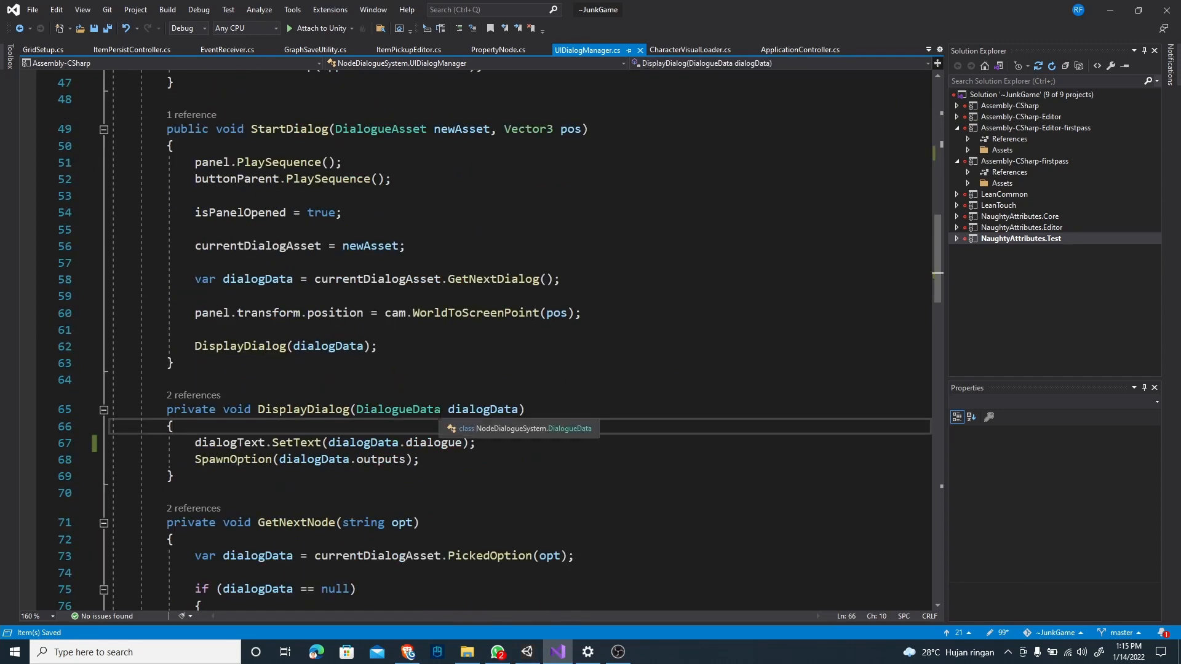
Step: Make 'string text = "";' the first line inside DisplayDialog
{"action": "type", "text": "str"}
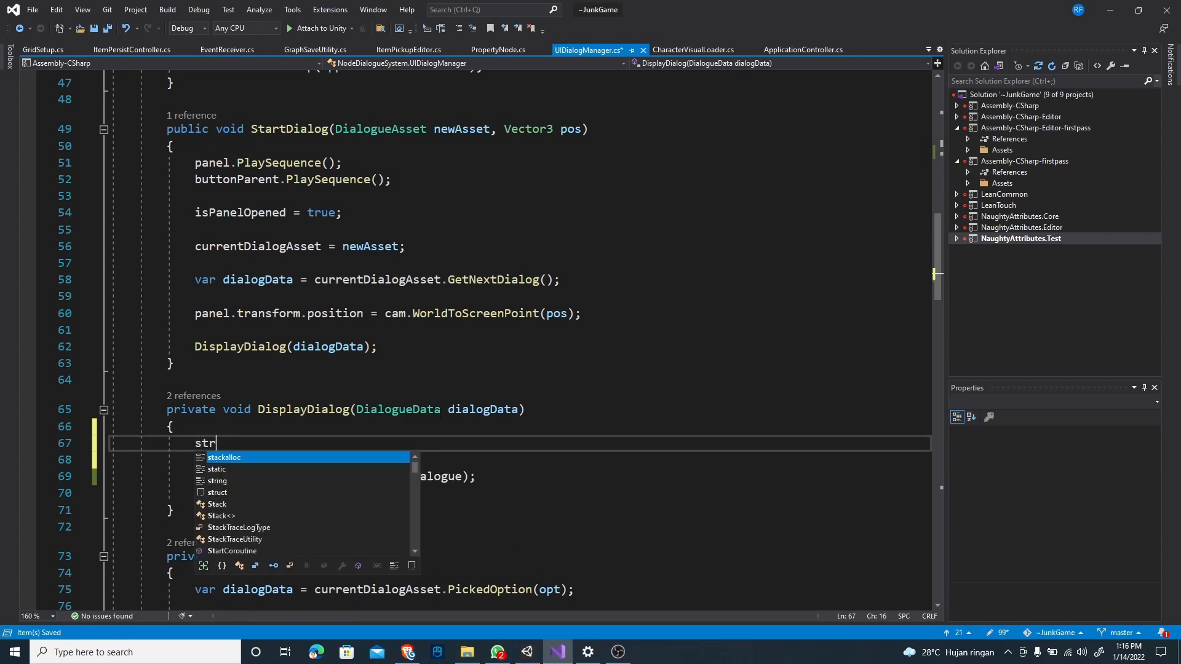
{"action": "type", "text": "string"}
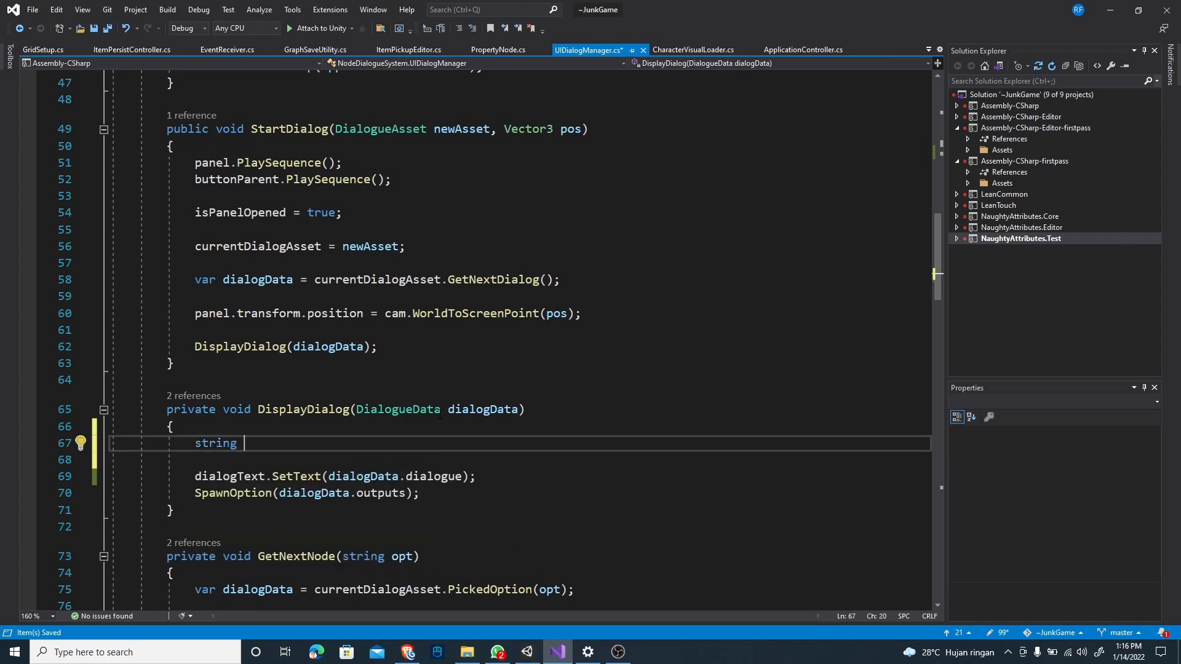
{"action": "type", "text": "text ="}
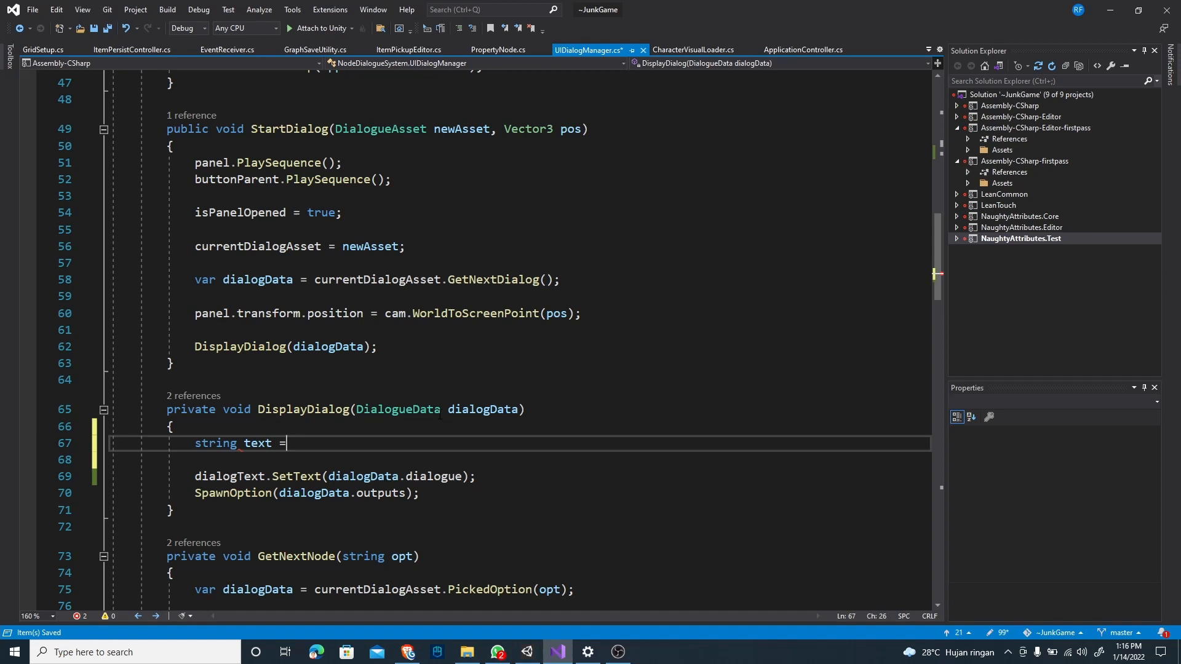
{"action": "type", "text": "\"\";"}
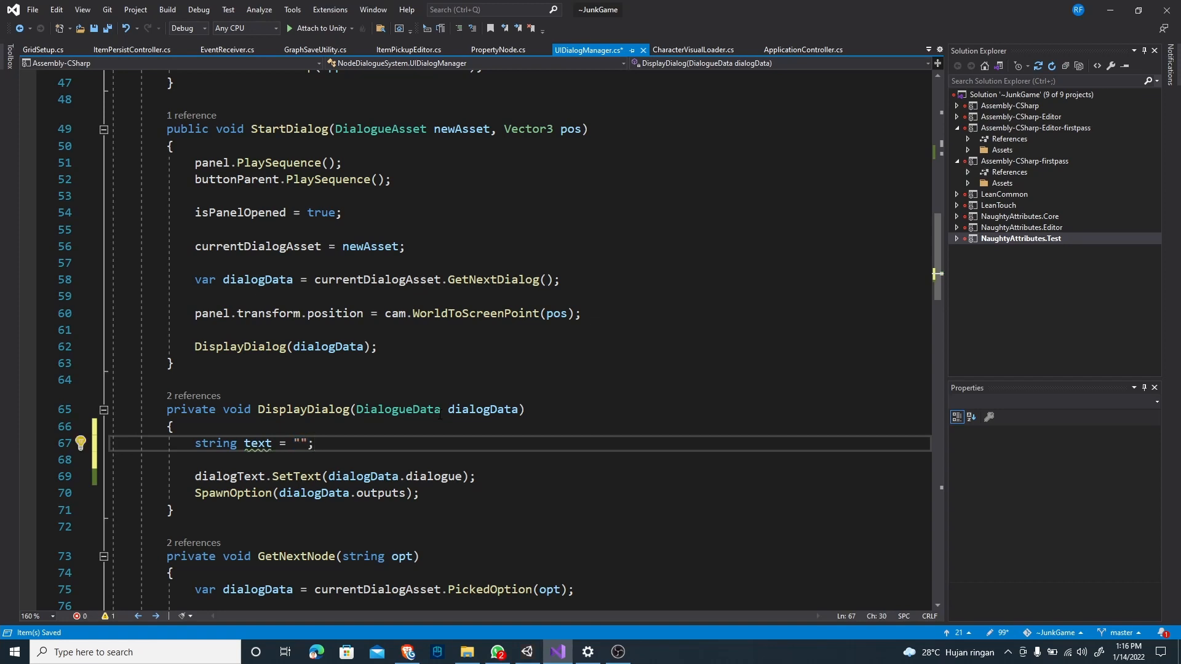
{"action": "type", "text": "typeWriterTween ="}
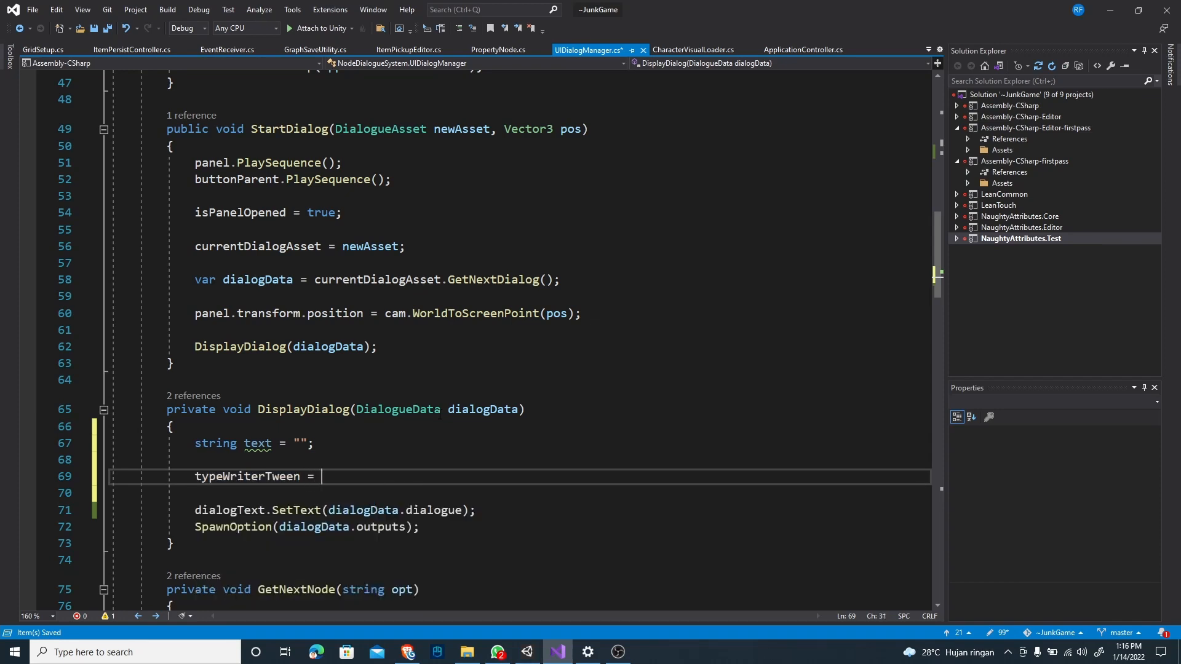
Step: Write 'typeWriterTween = DOTween.To()', accepting the DOTween IntelliSense suggestion
{"action": "type", "text": "DO"}
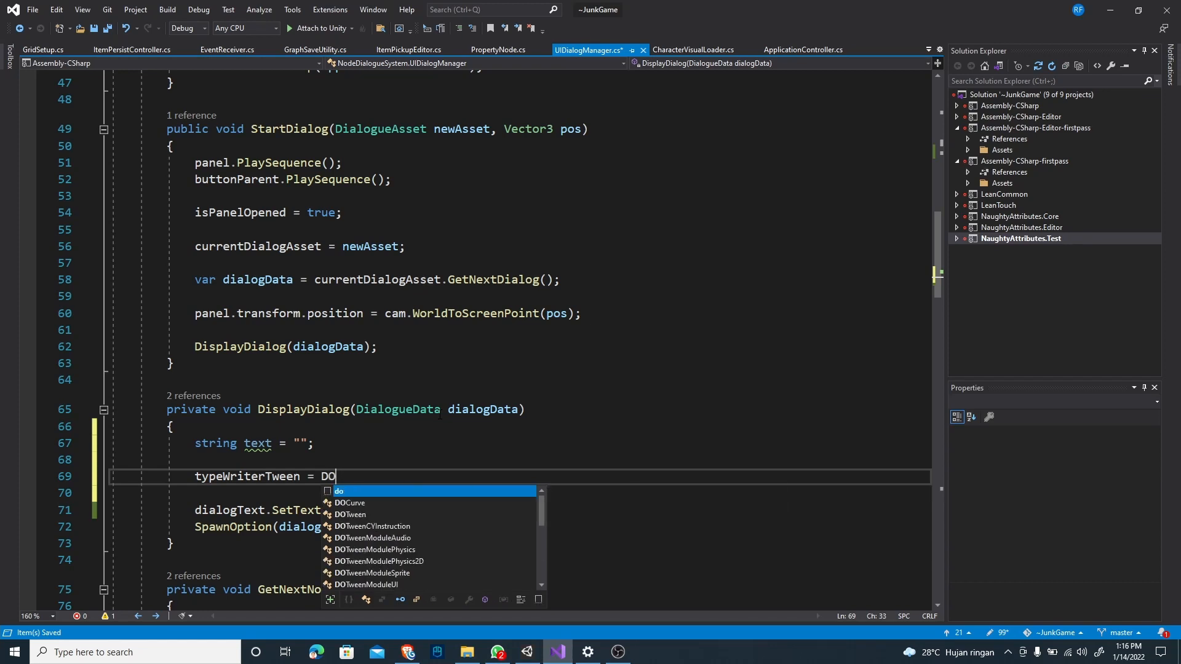
{"action": "type", "text": "T"}
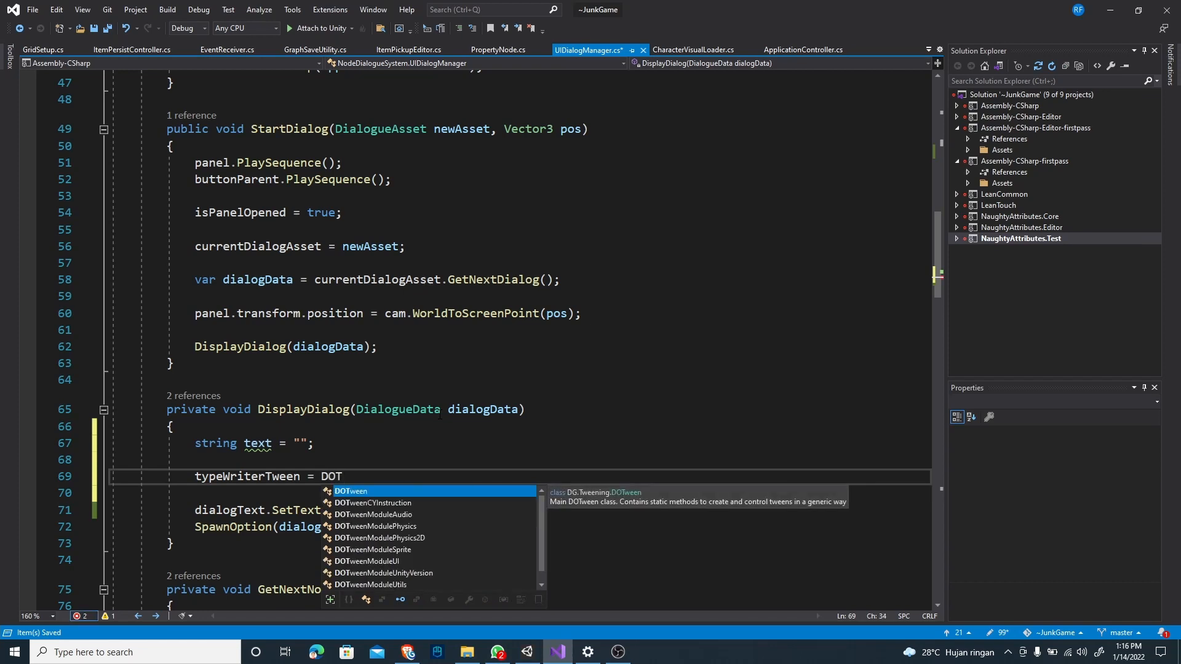
{"action": "key", "text": "Tab"}
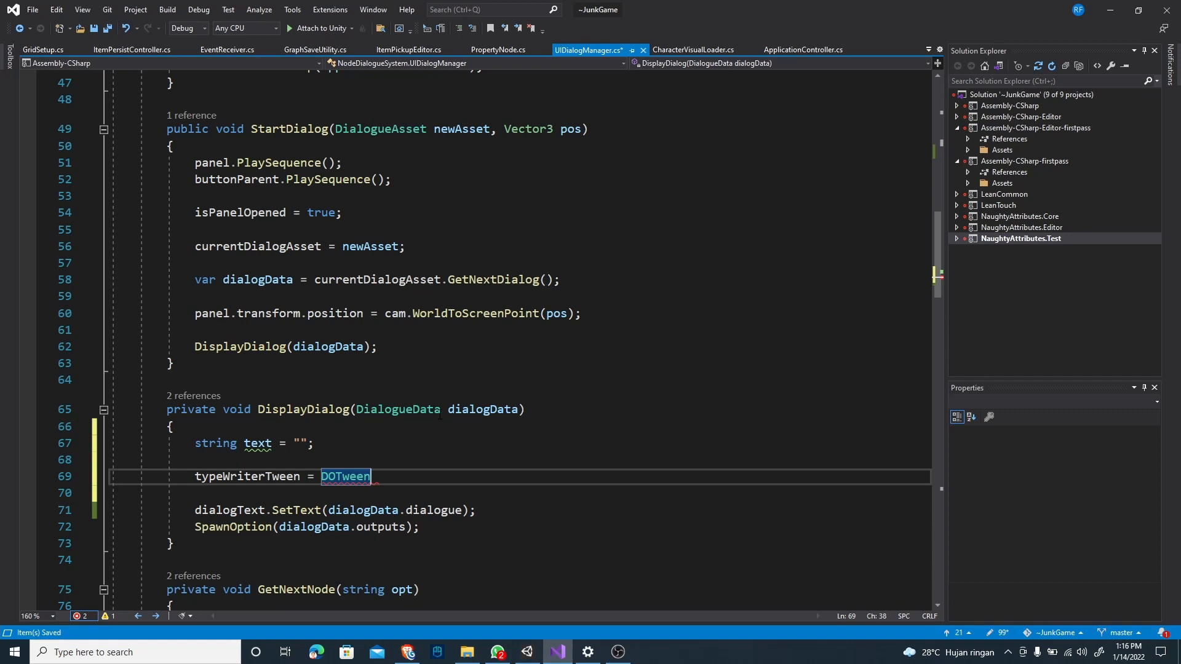
{"action": "type", "text": ".TO"}
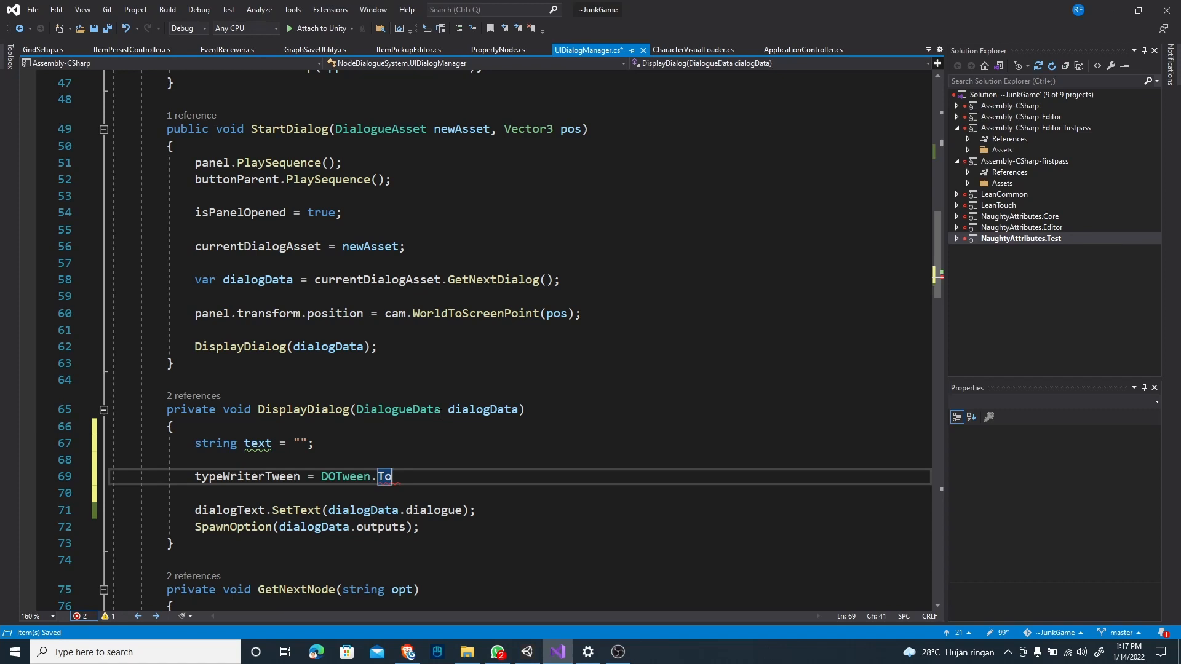
{"action": "type", "text": "()"}
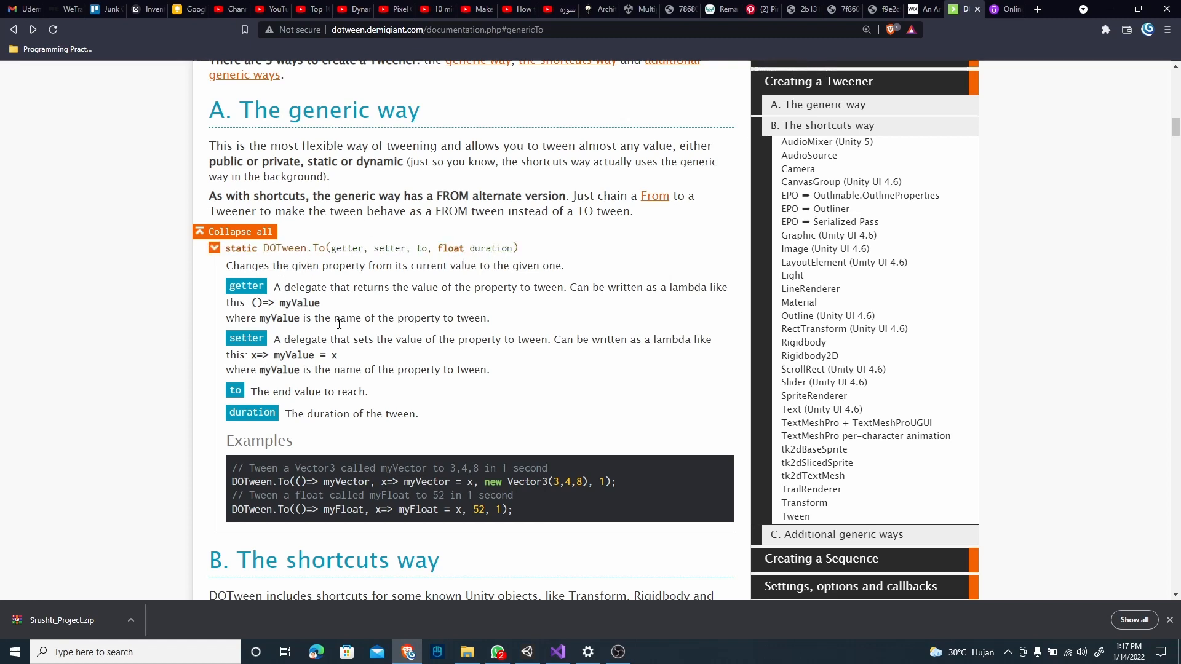
{"action": "mouse_move", "coordinate": [297, 349]}
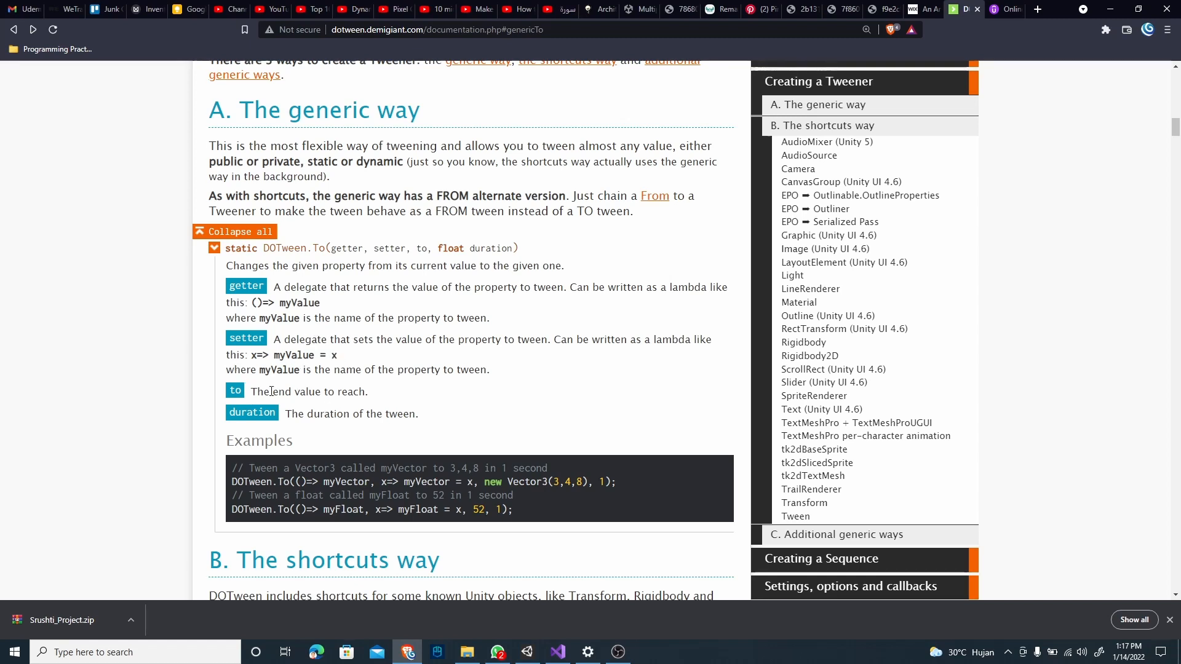
{"action": "mouse_move", "coordinate": [361, 431]}
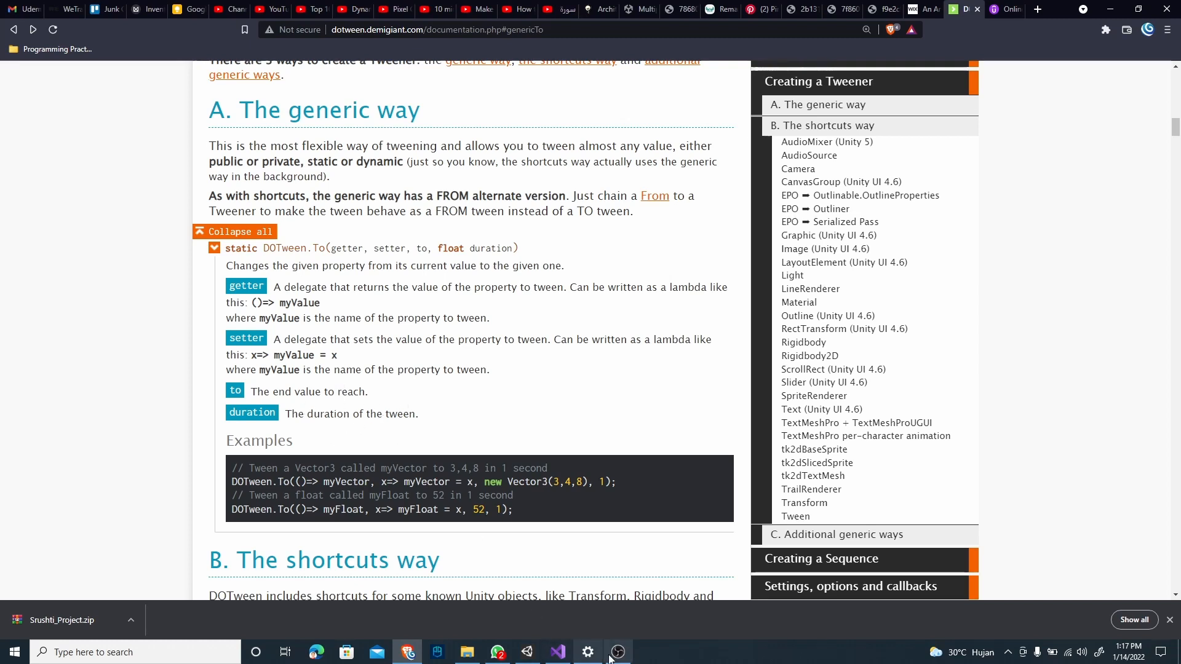
Step: Return to the script in Visual Studio after reading DOTween.To's generic-way documentation
{"action": "left_click", "coordinate": [557, 651]}
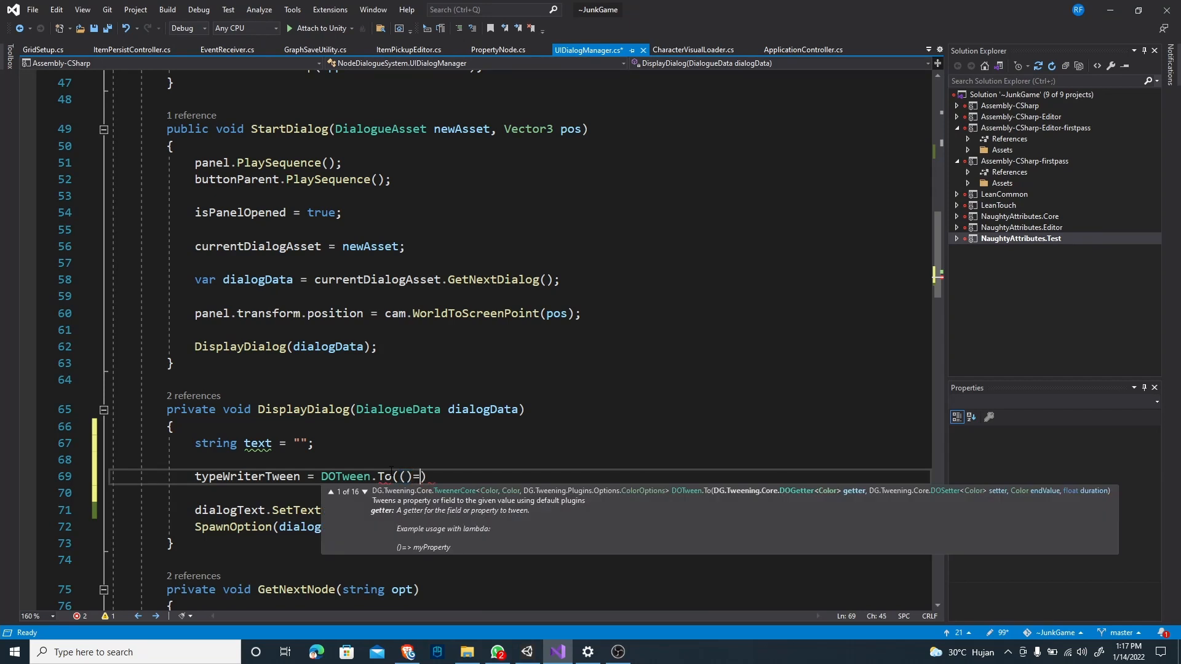
Step: Fill DOTween.To with getter ()=> text, setter x => text = x, end value dialogData.dialogue
{"action": "type", "text": ">"}
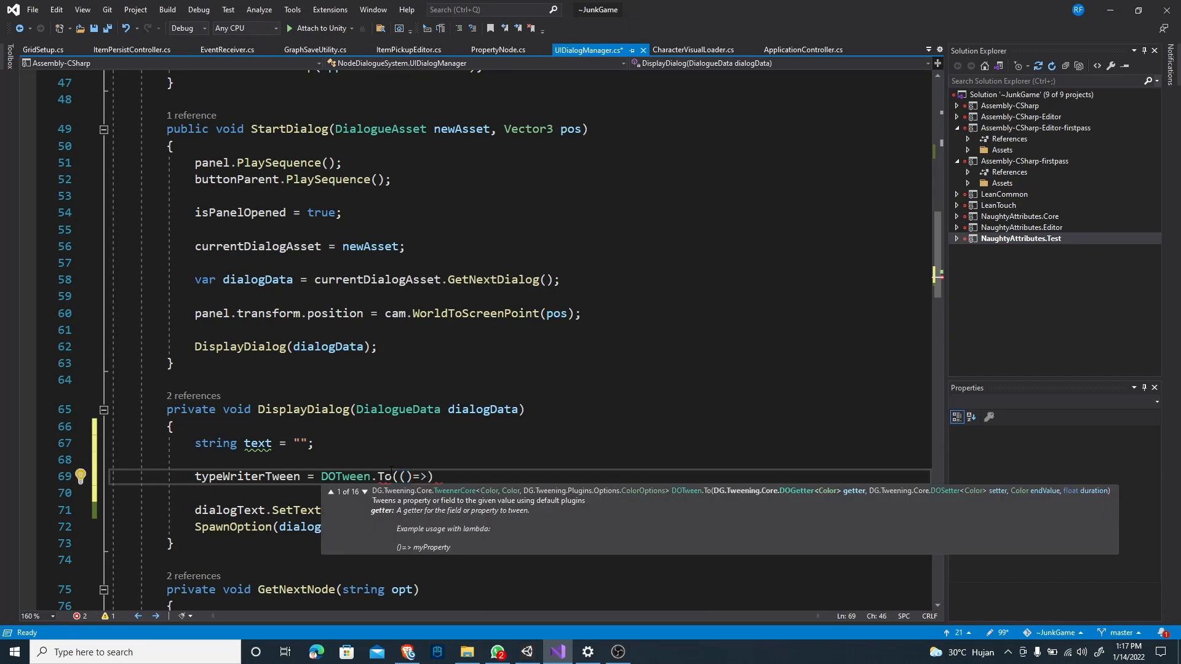
{"action": "type", "text": "tex"}
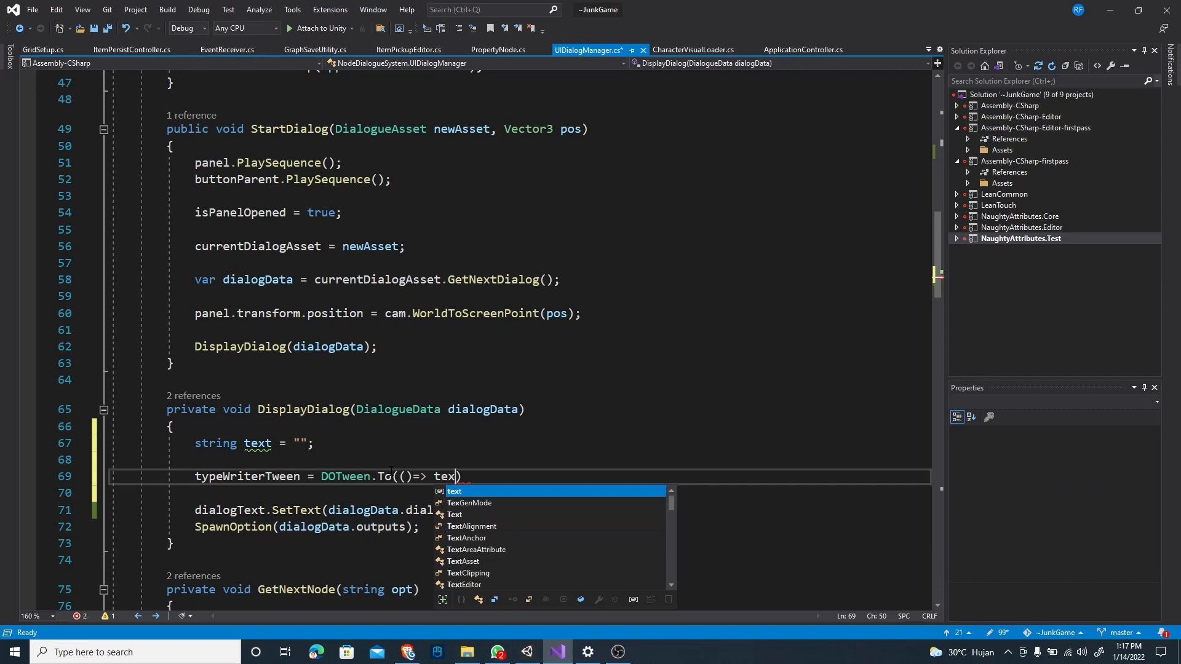
{"action": "type", "text": "t, x =>"}
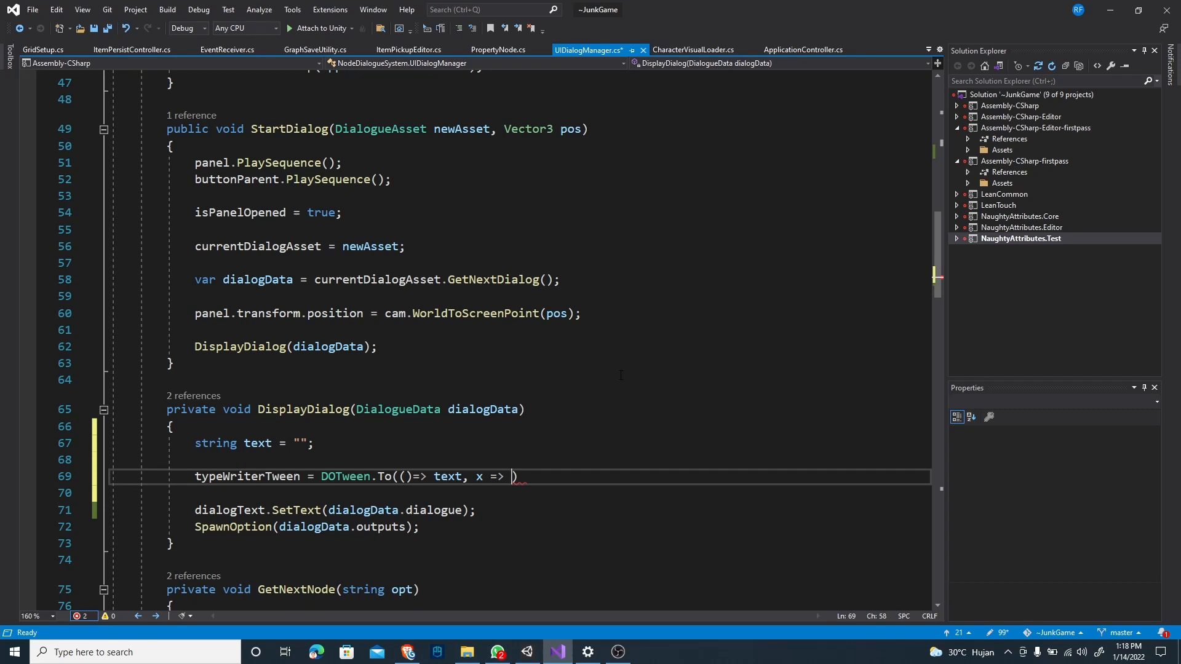
{"action": "type", "text": "text ="}
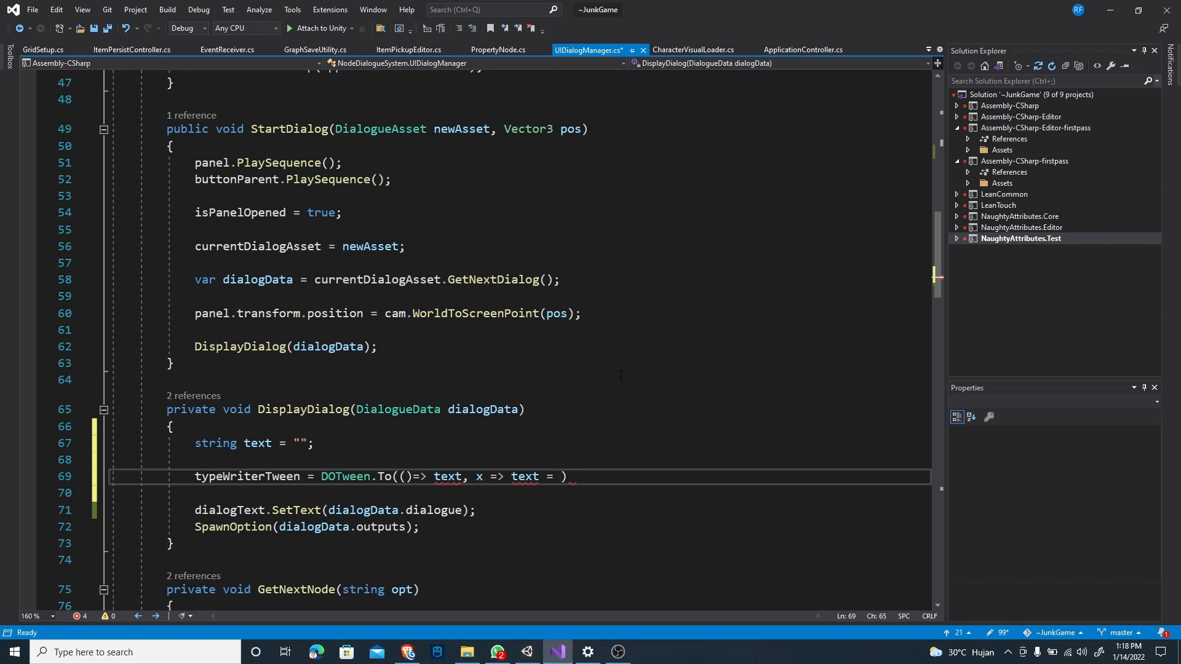
{"action": "type", "text": "x,"}
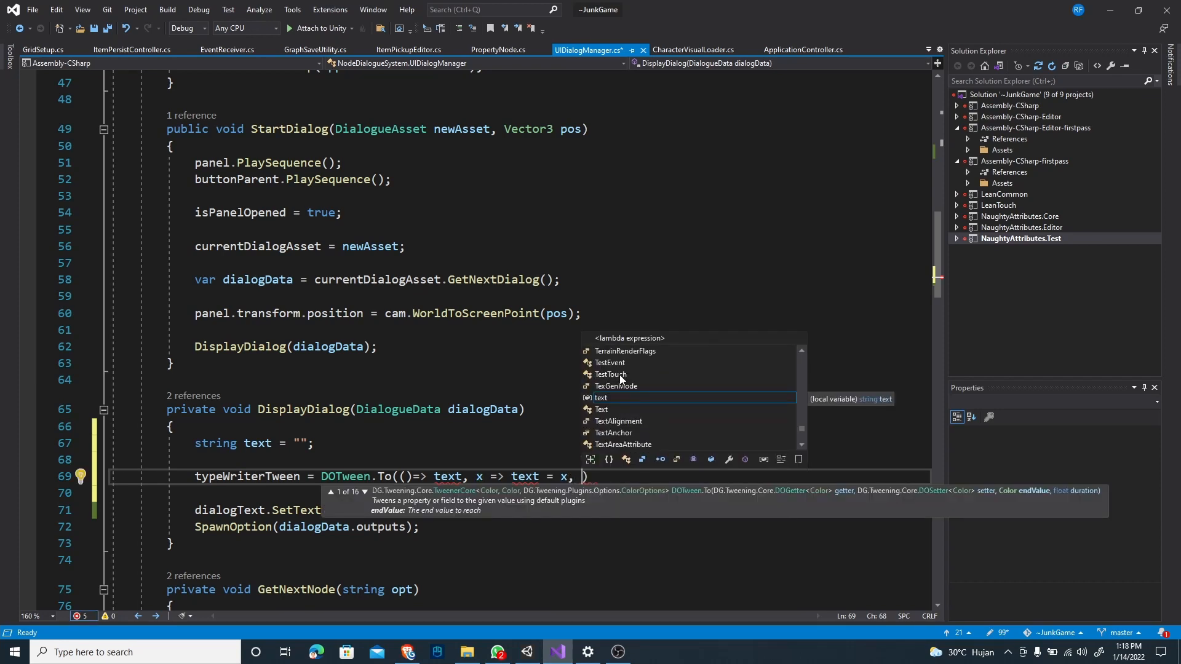
{"action": "type", "text": "dial"}
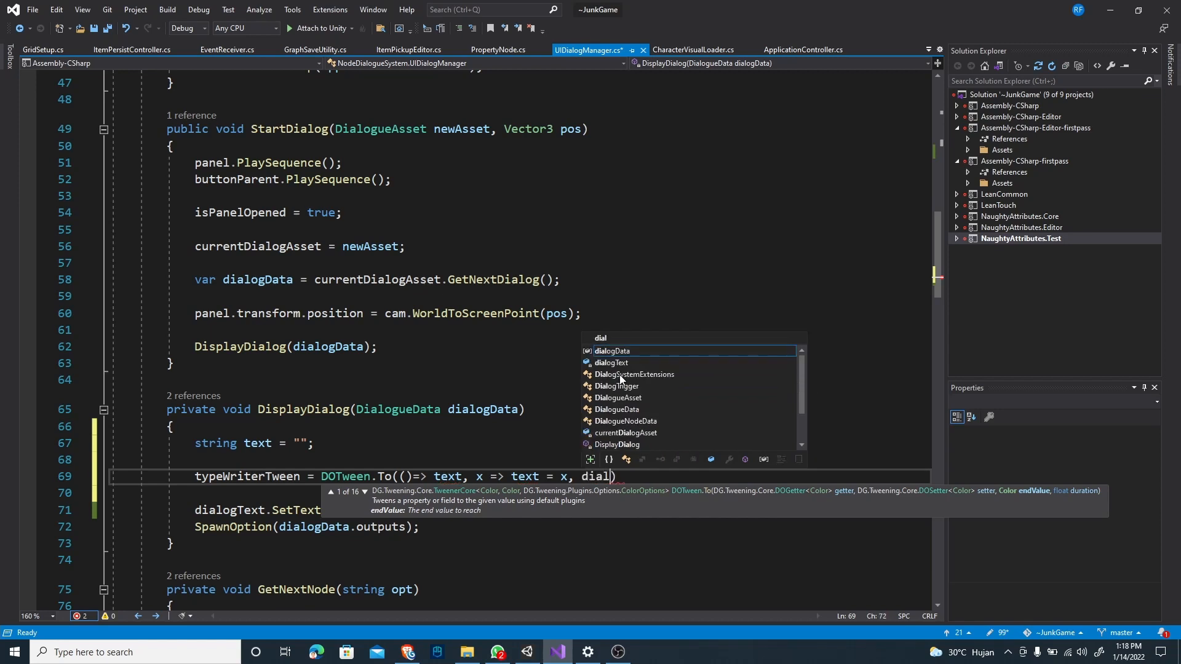
{"action": "type", "text": "ogData.dialogue"}
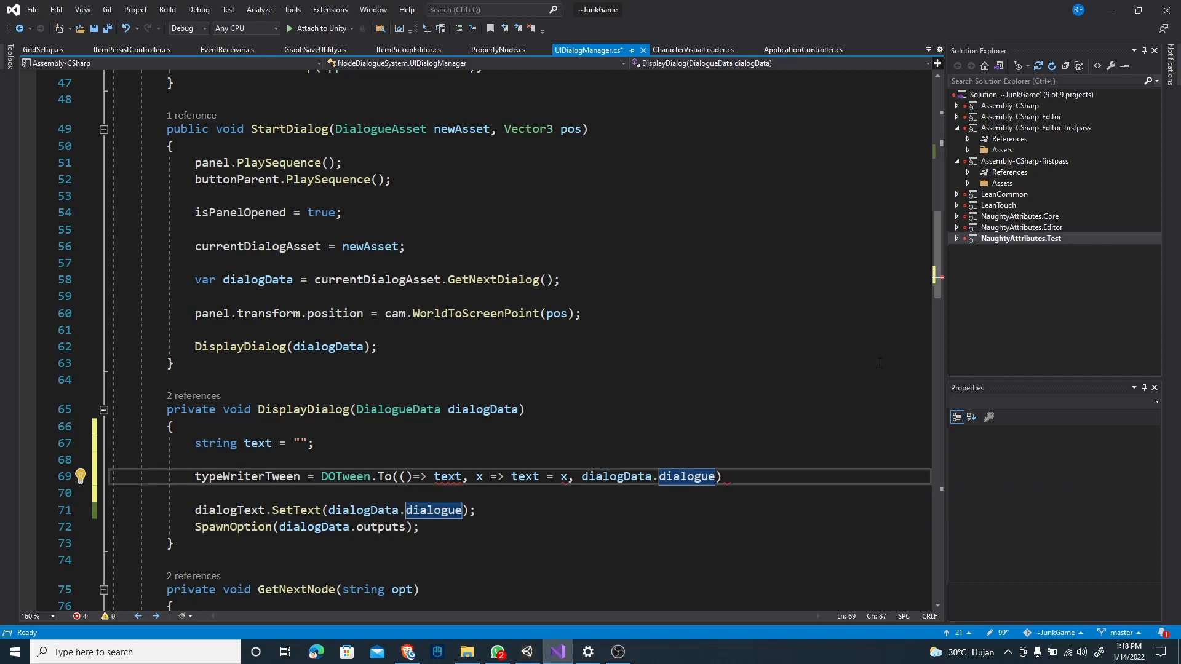
Step: Pass dialogData.dialogue.Length / typeSpeed as the DOTween.To duration
{"action": "type", "text": ", di"}
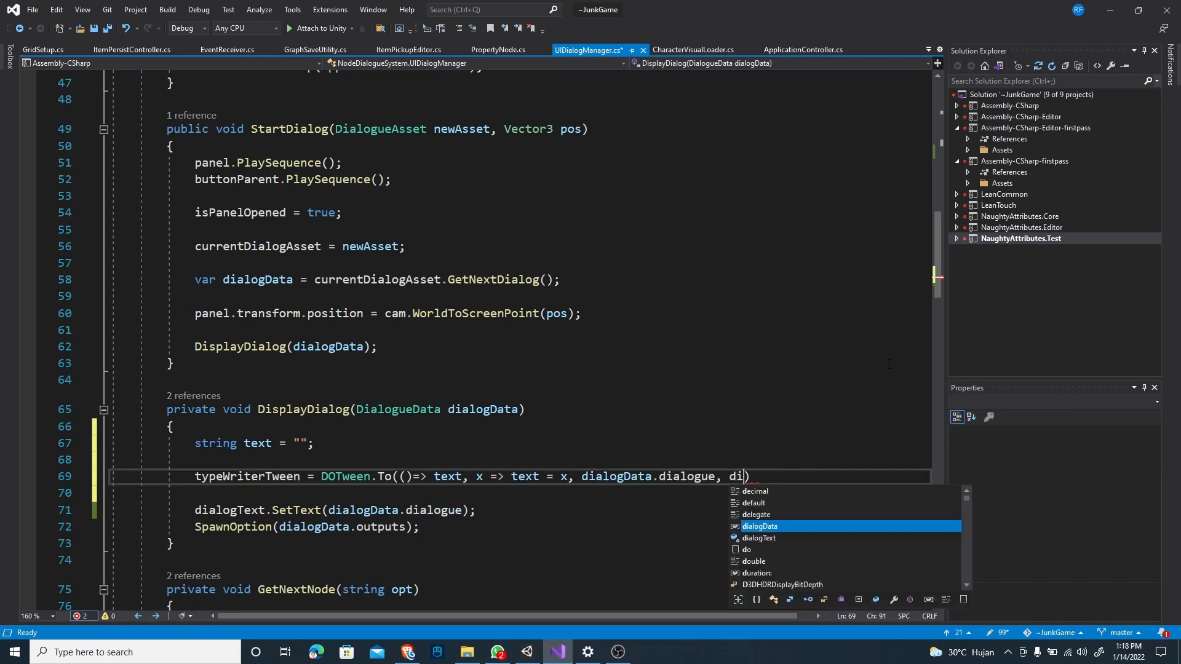
{"action": "type", "text": "alogData.dialogue.LE"}
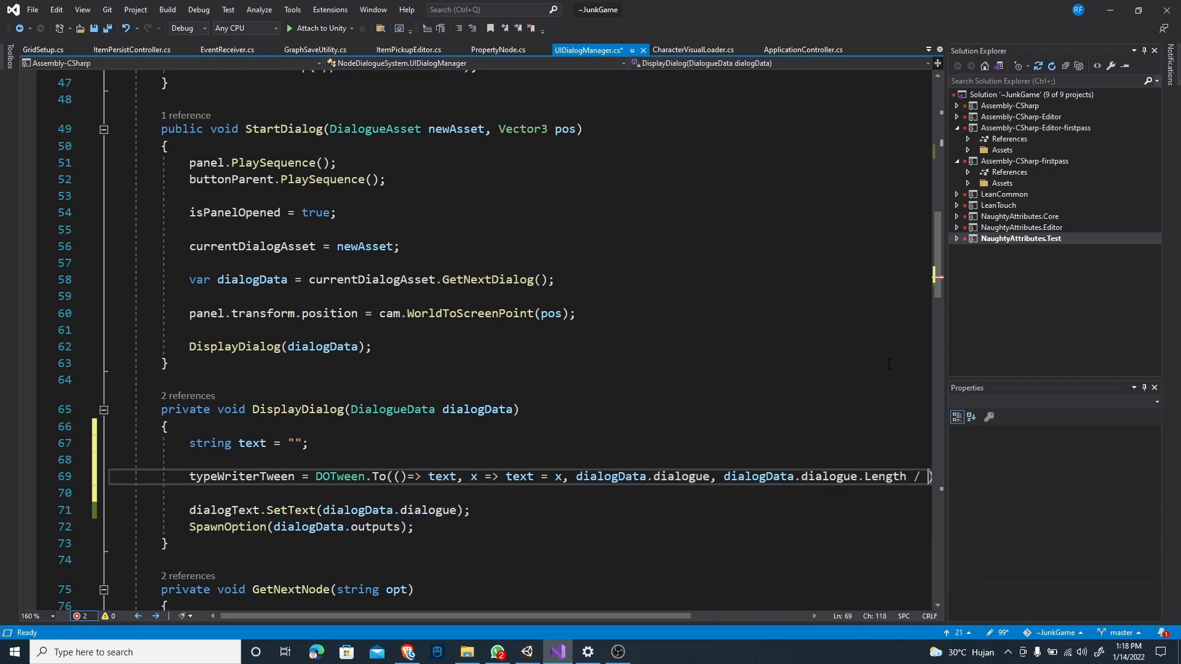
{"action": "type", "text": "typeSpeed"}
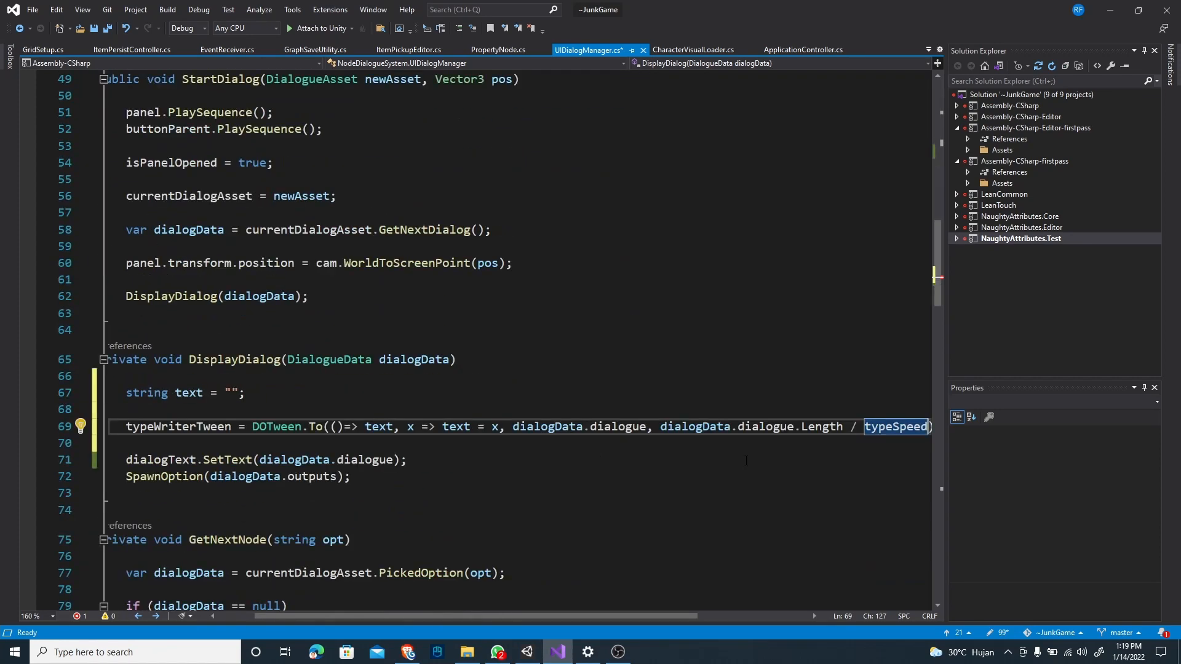
Step: Append '.OnUpdate(() => { });' to the end of the typewriter tween line
{"action": "scroll", "scroll_direction": "right", "scroll_amount": 3}
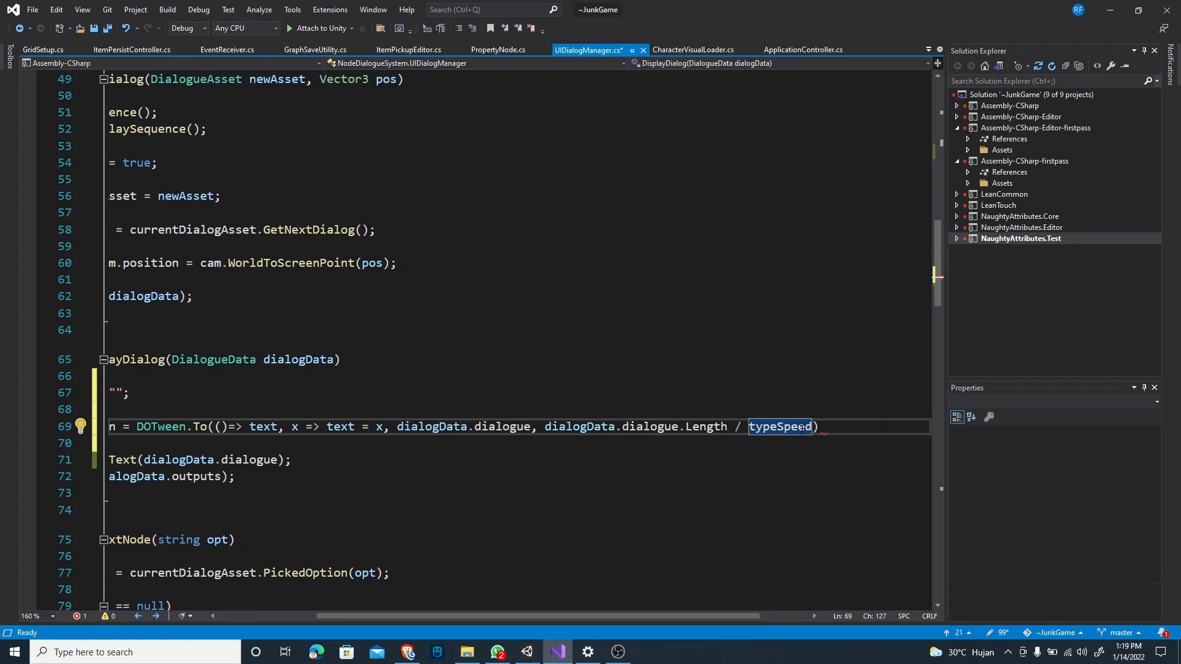
{"action": "mouse_move", "coordinate": [1070, 201]}
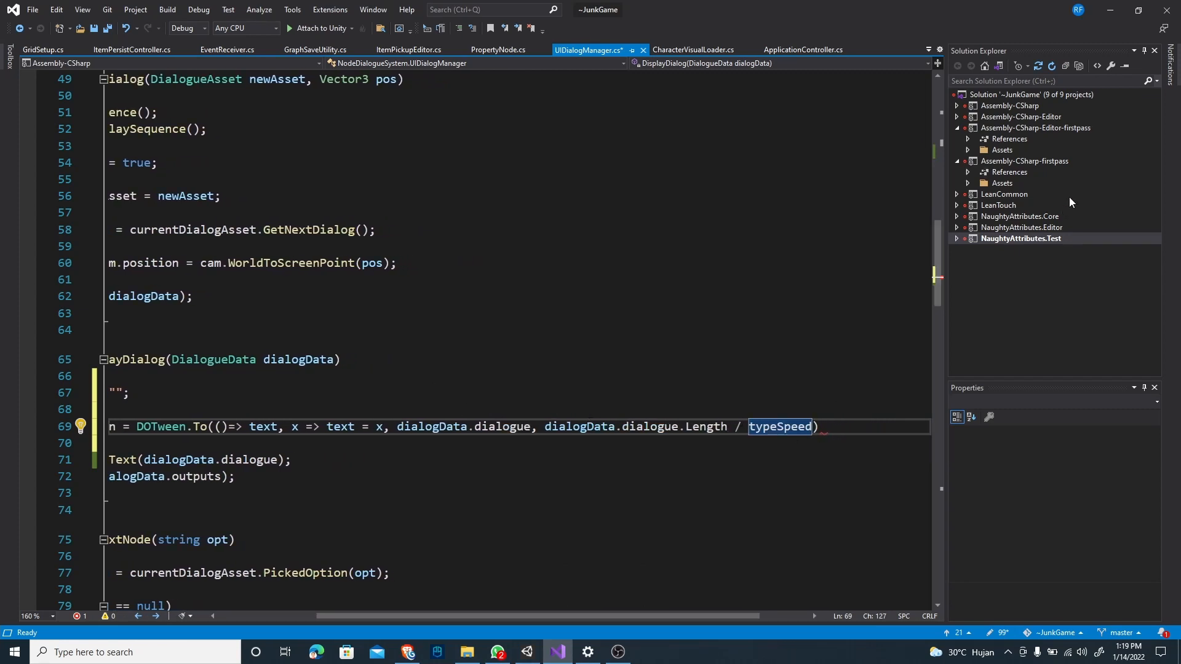
{"action": "left_click", "coordinate": [820, 426]}
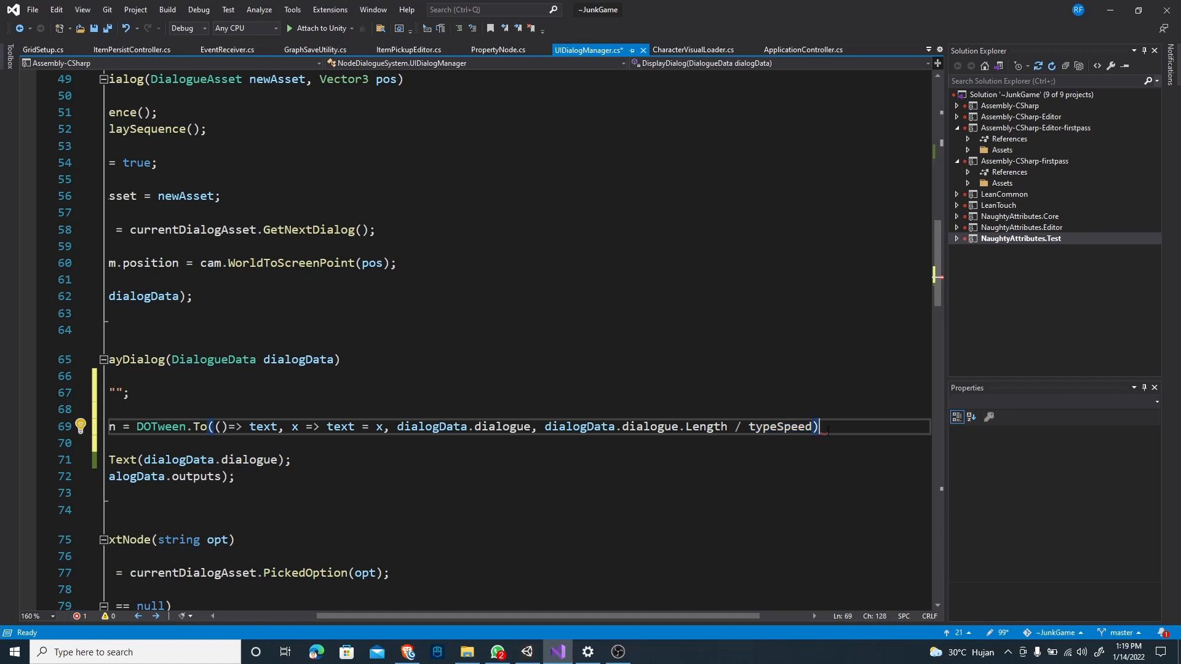
{"action": "type", "text": "."}
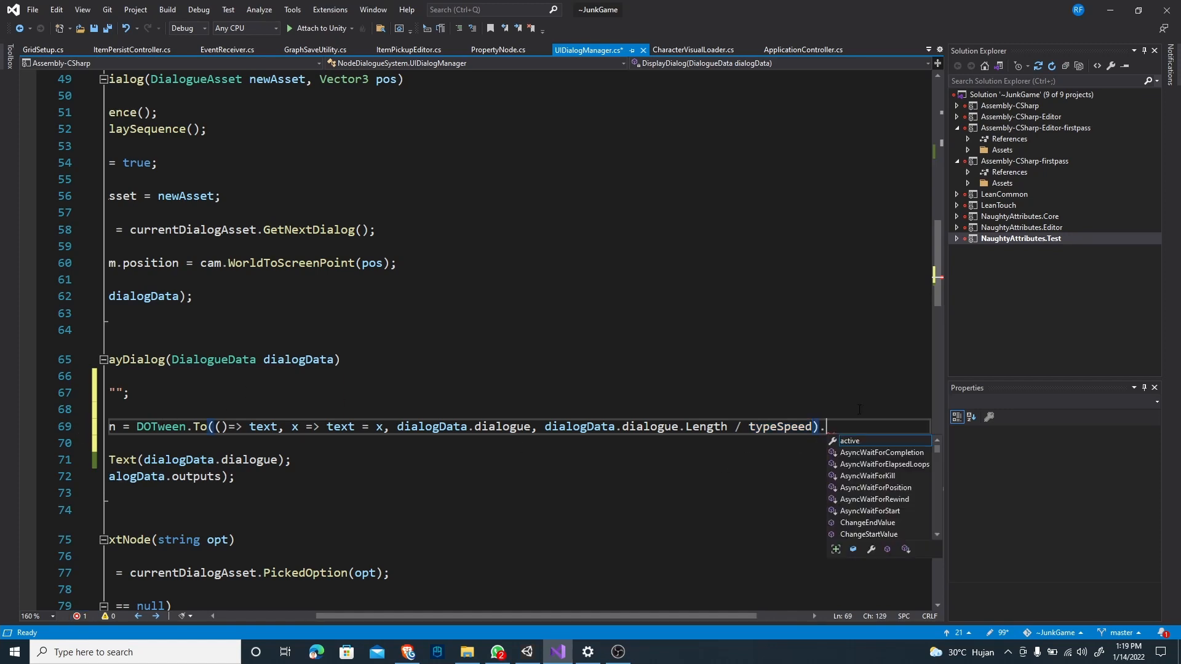
{"action": "type", "text": "OnUpdate"}
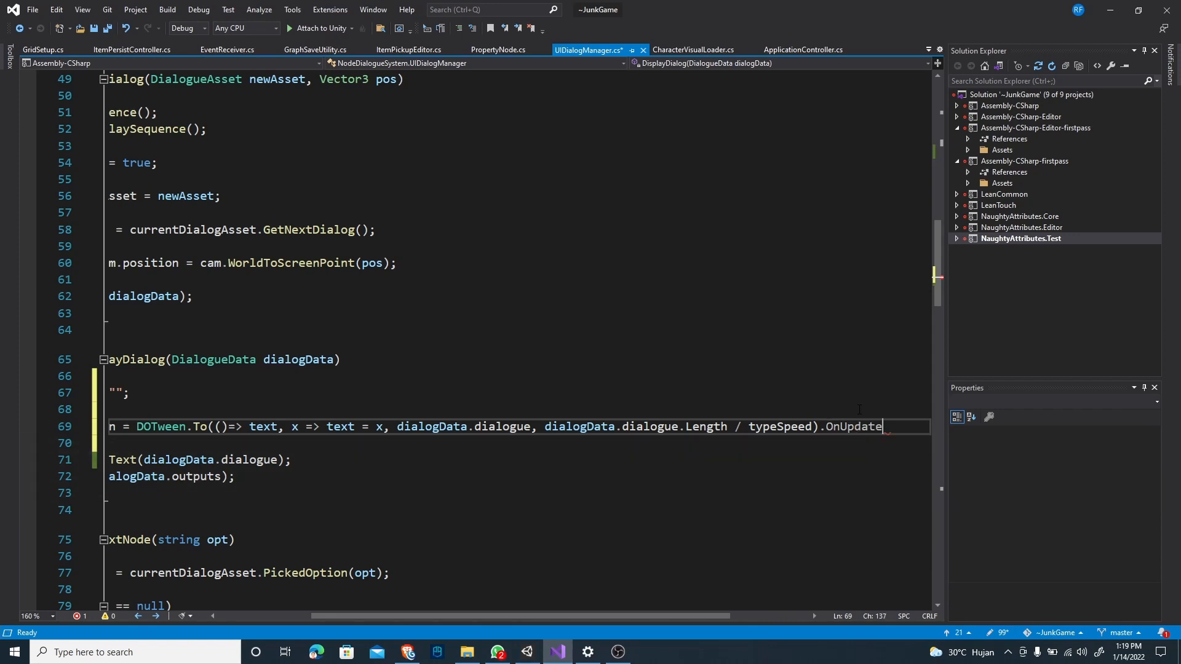
{"action": "type", "text": "()"}
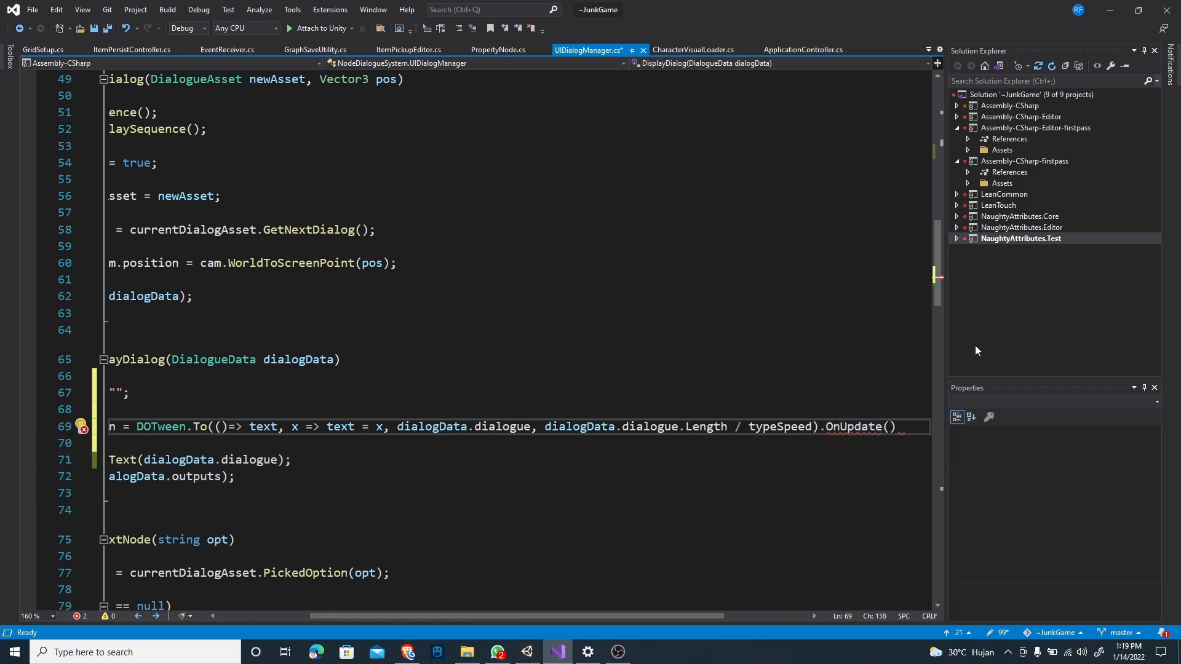
{"action": "type", "text": "()"}
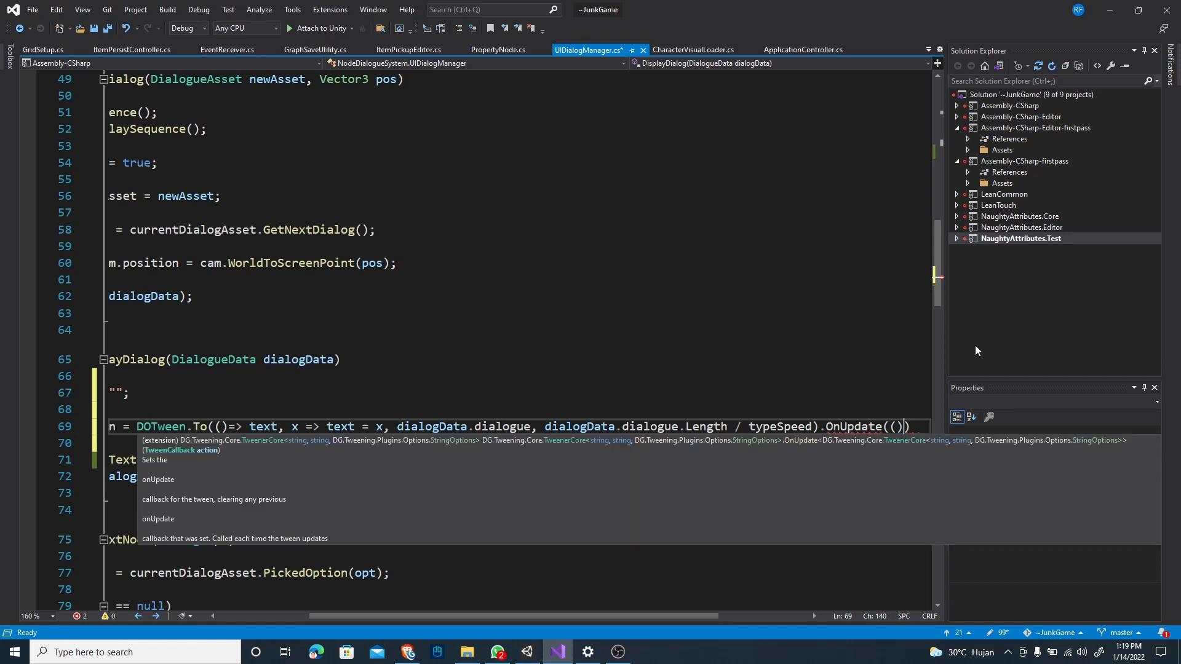
{"action": "type", "text": "=>"}
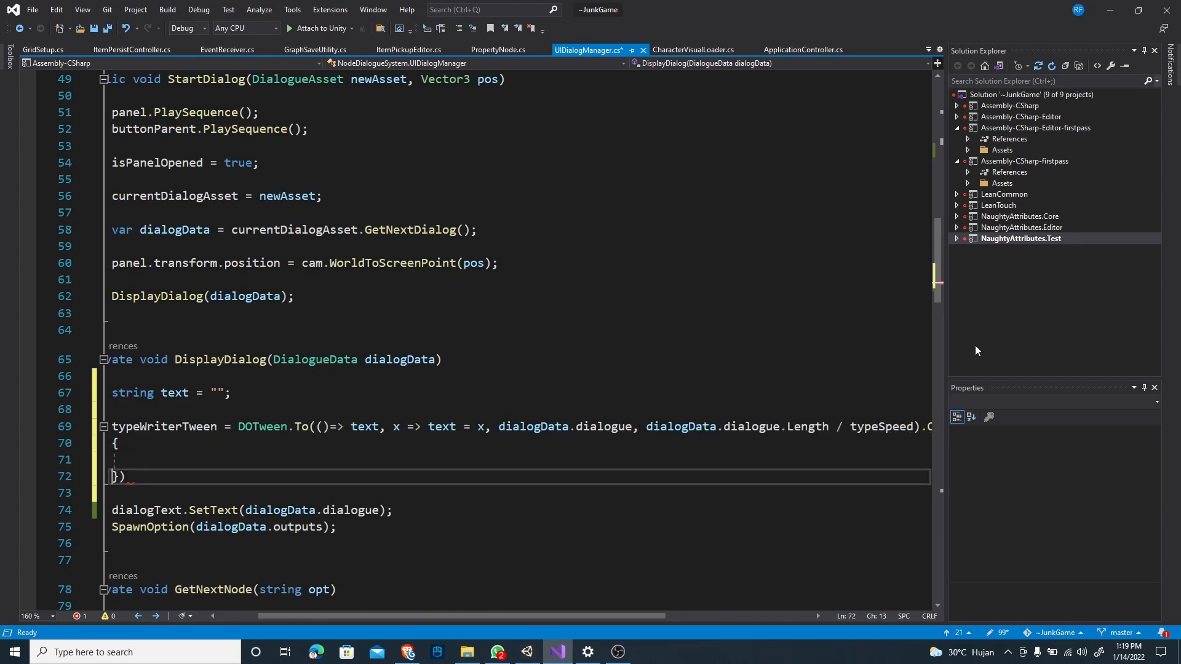
{"action": "type", "text": ";"}
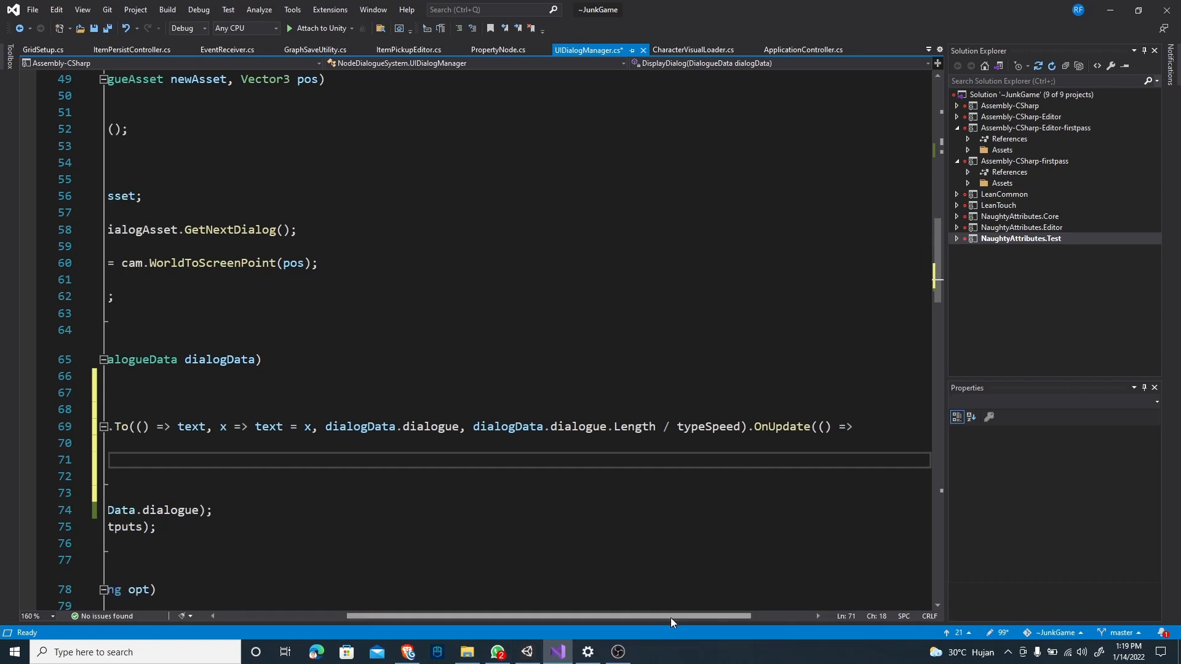
Step: Replace the direct dialogText.SetText(dialogData.dialogue) line with dialogText.SetText(text) inside OnUpdate
{"action": "scroll", "scroll_direction": "left", "scroll_amount": 3}
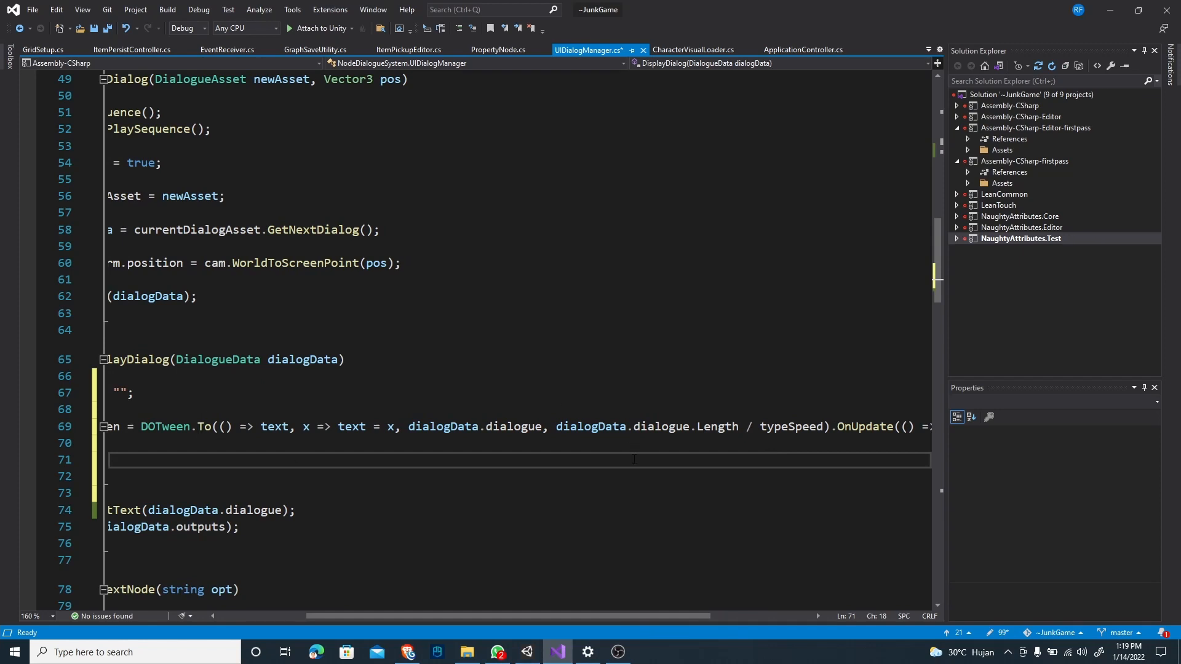
{"action": "scroll", "scroll_direction": "left", "scroll_amount": 3}
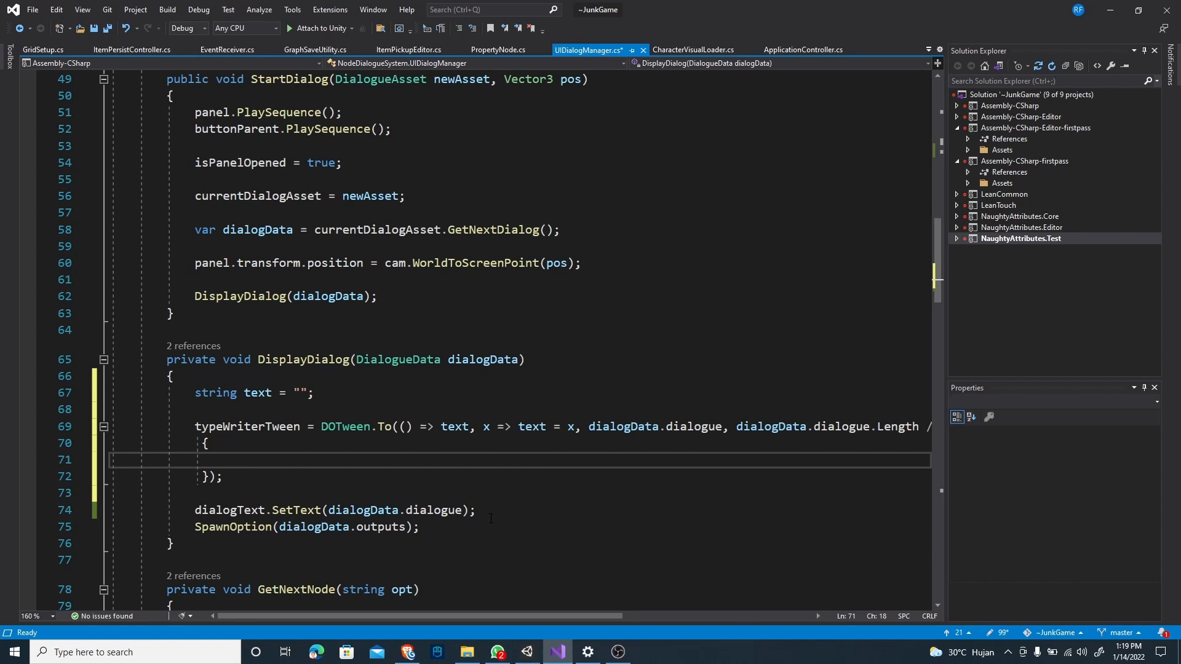
{"action": "triple_click", "coordinate": [333, 510]}
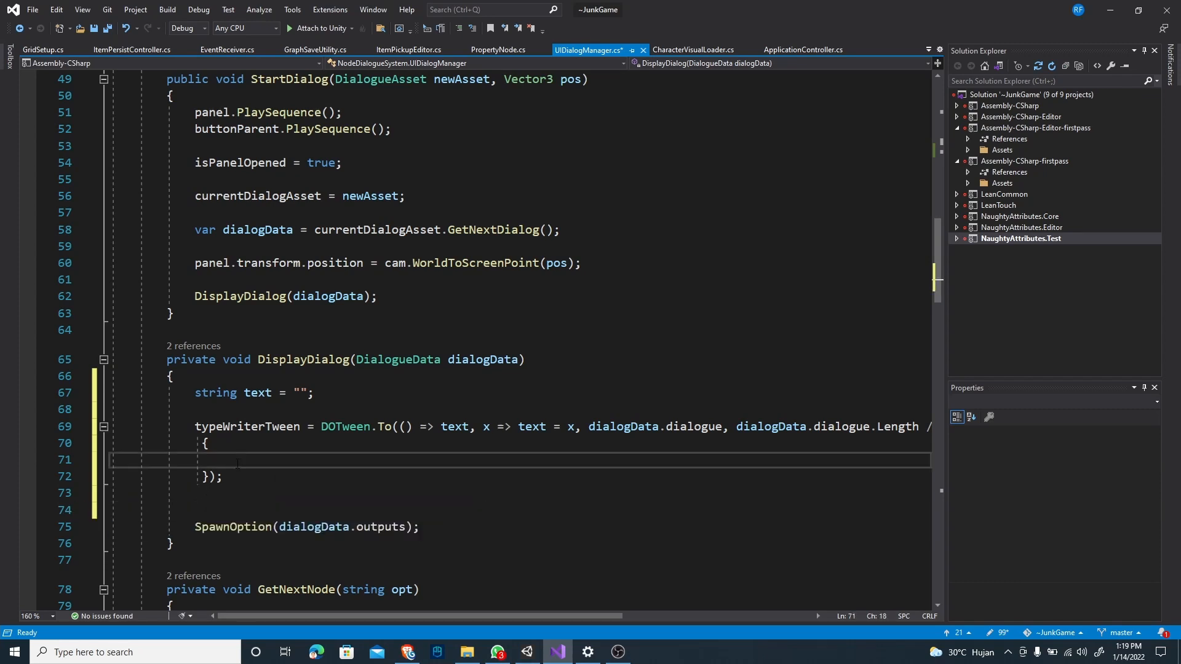
{"action": "type", "text": "dialogText.SetText(dialogData.dialogue);"}
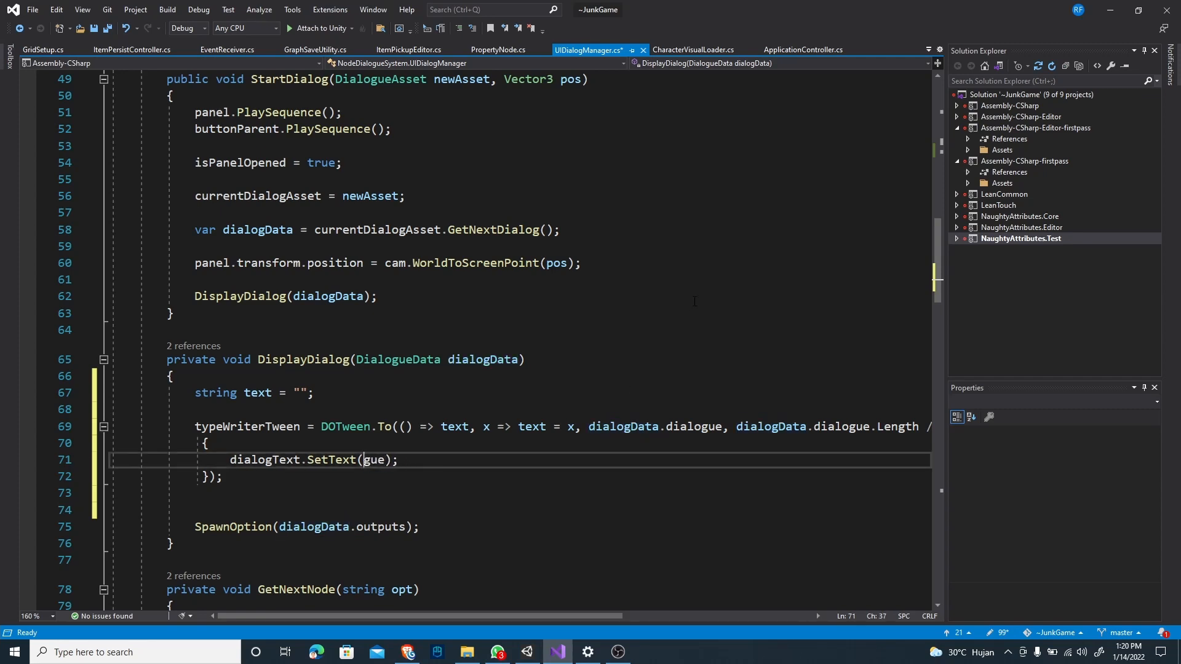
{"action": "key", "text": "Backspace"}
{"action": "type", "text": "text"}
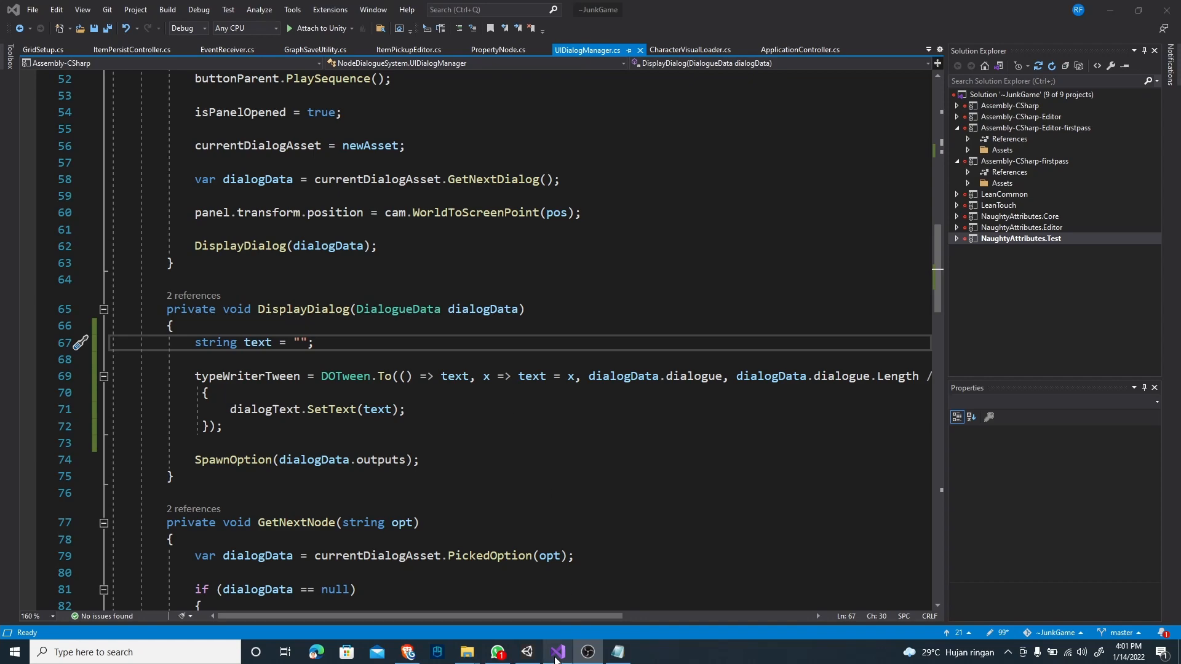
Step: Play the scene in Unity and choose 'Not my best day' to get 'That's too bad.'
{"action": "left_click", "coordinate": [528, 650]}
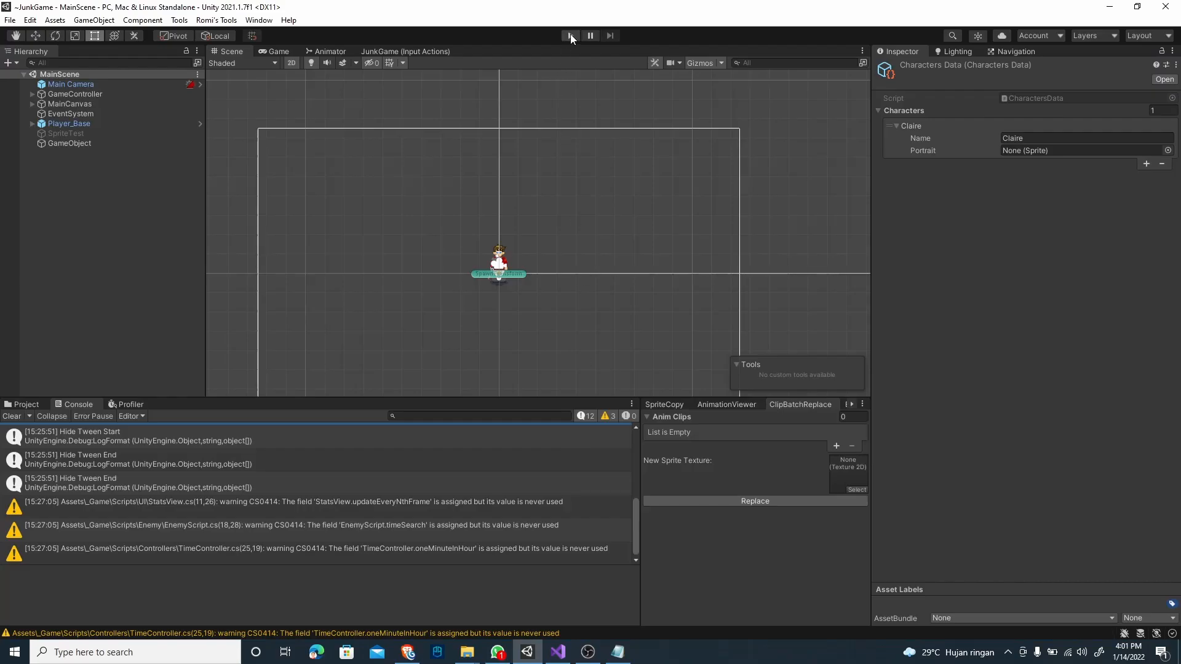
{"action": "left_click", "coordinate": [570, 35]}
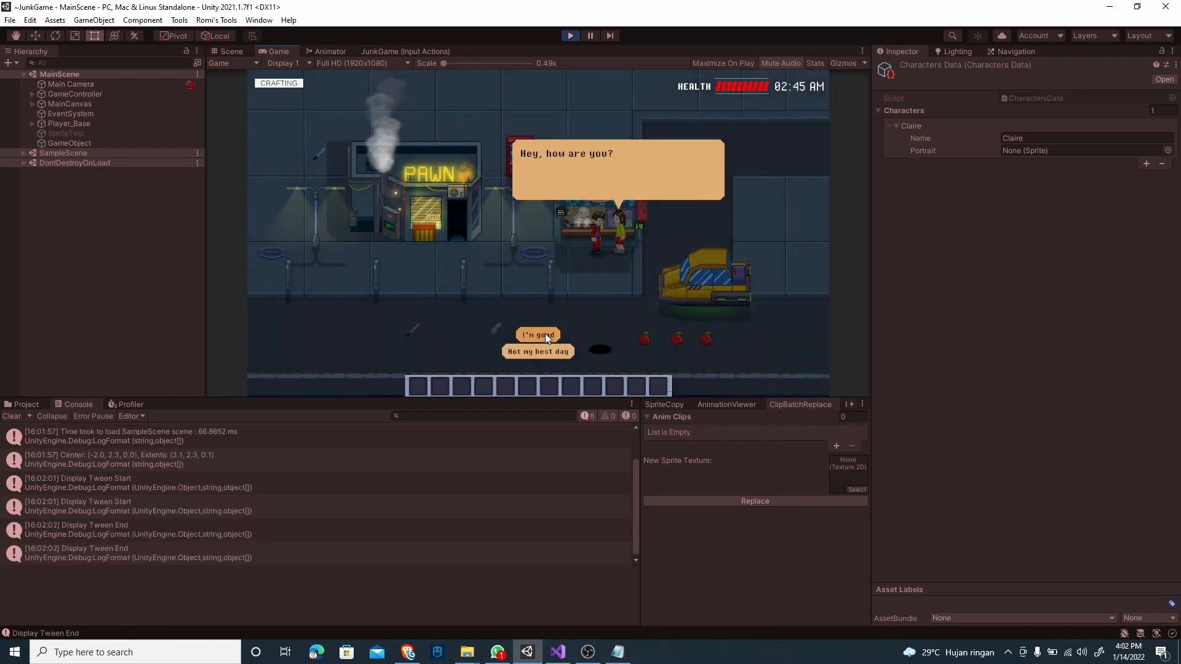
{"action": "left_click", "coordinate": [538, 334]}
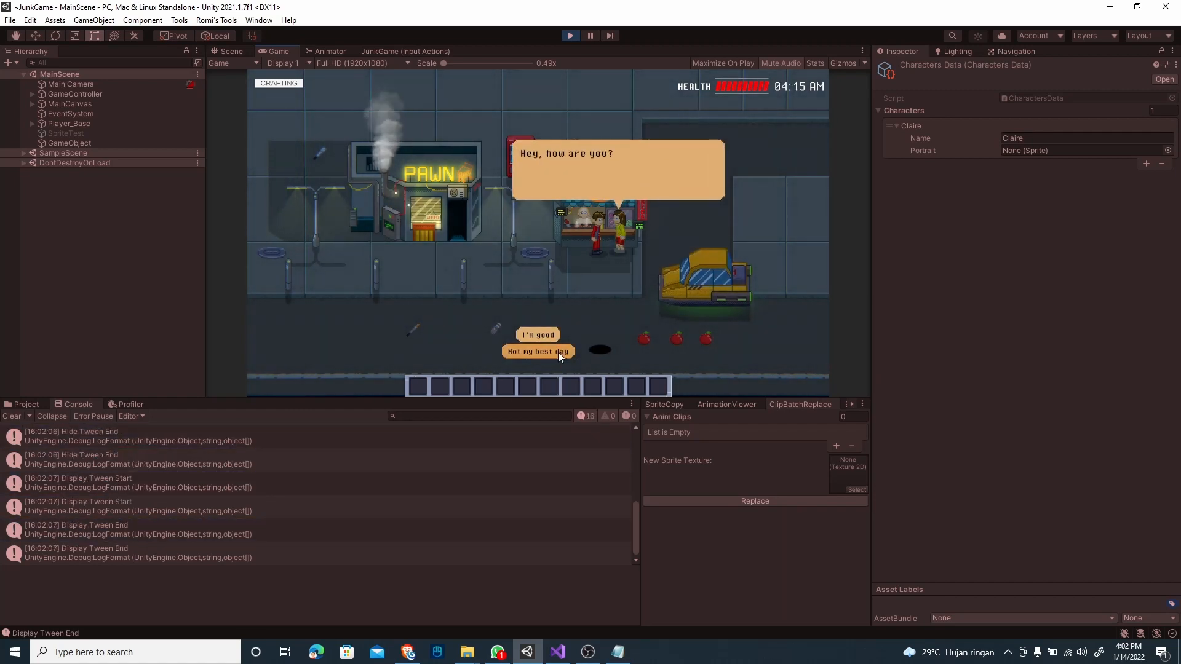
{"action": "left_click", "coordinate": [537, 351]}
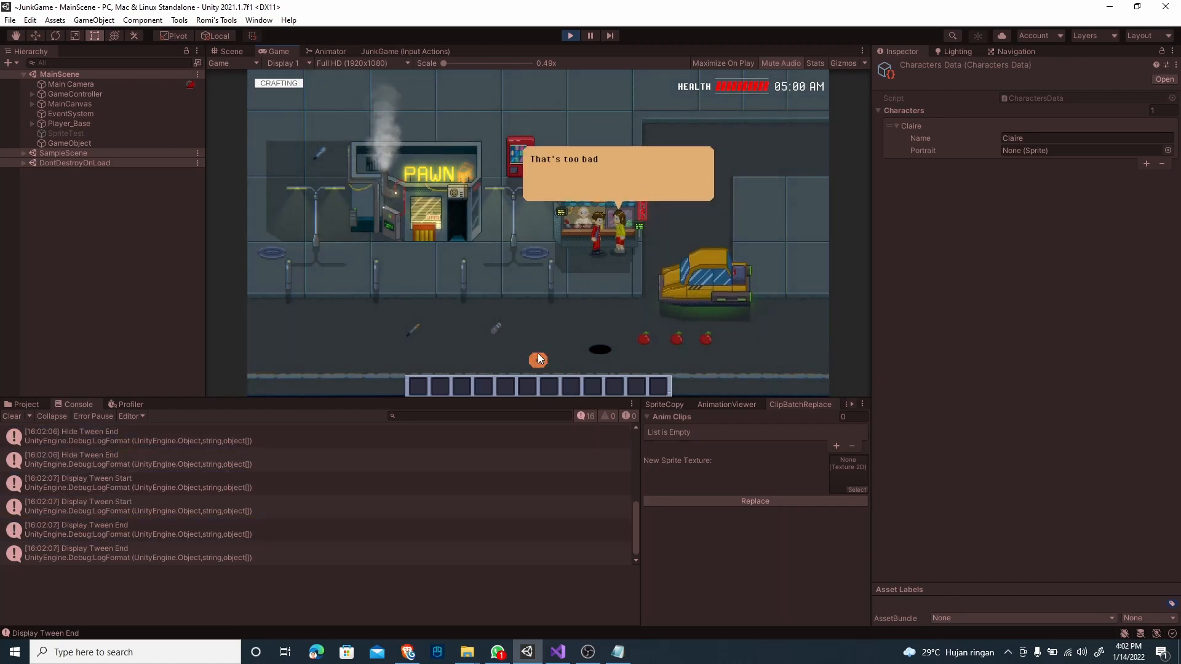